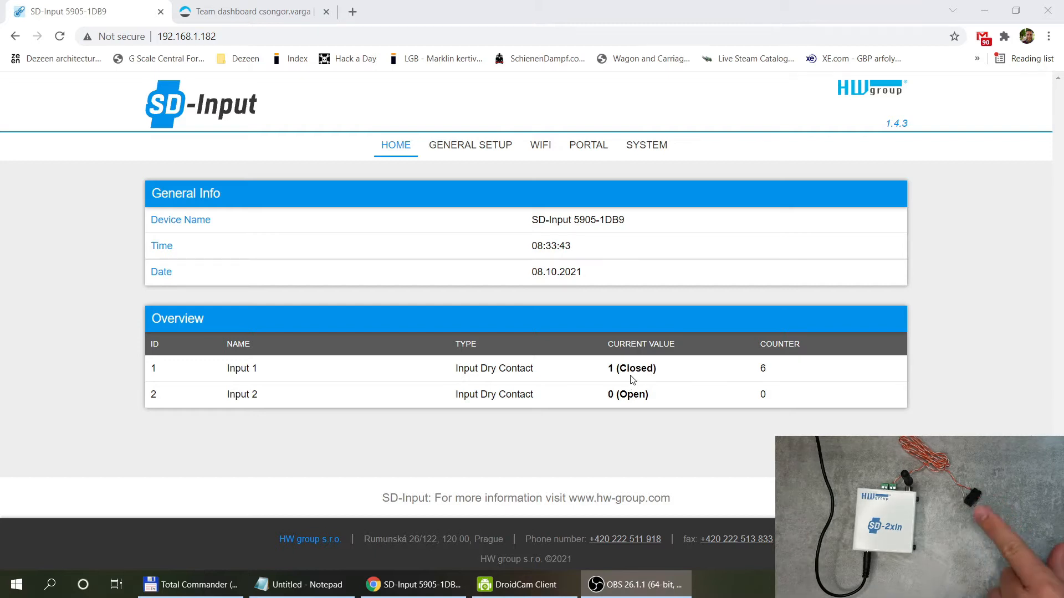
mouse_move(540, 145)
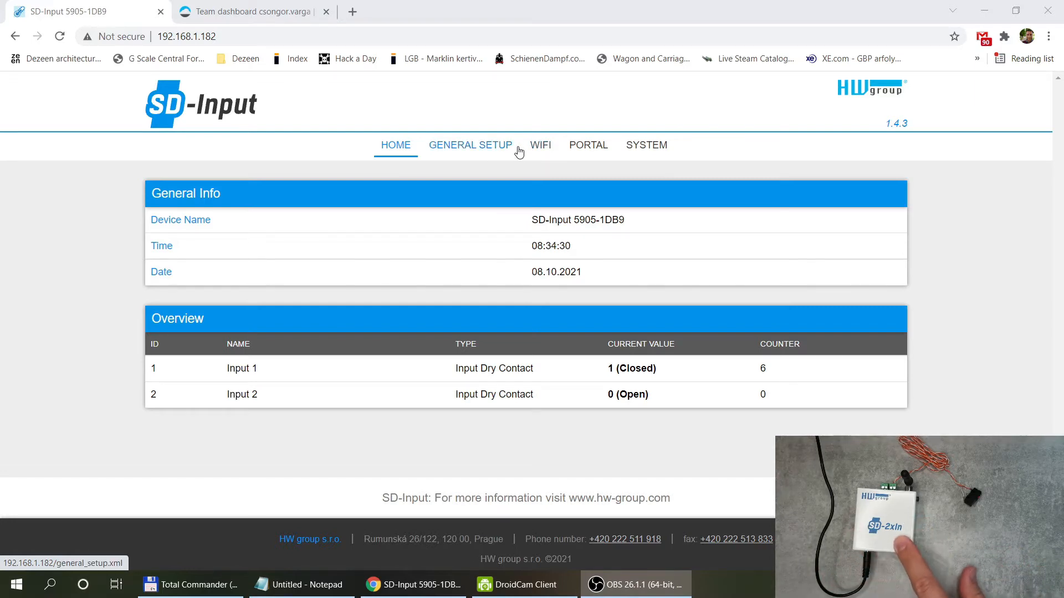
Step: Switch from the SD-Input web page to the HWg-cloud team dashboard tab
click(251, 12)
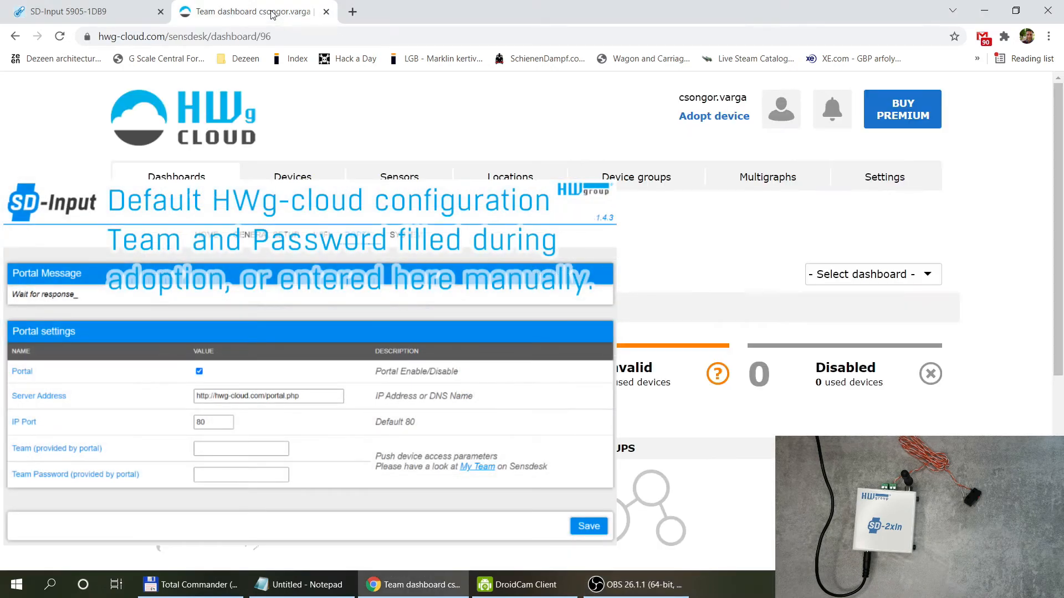
mouse_move(617, 122)
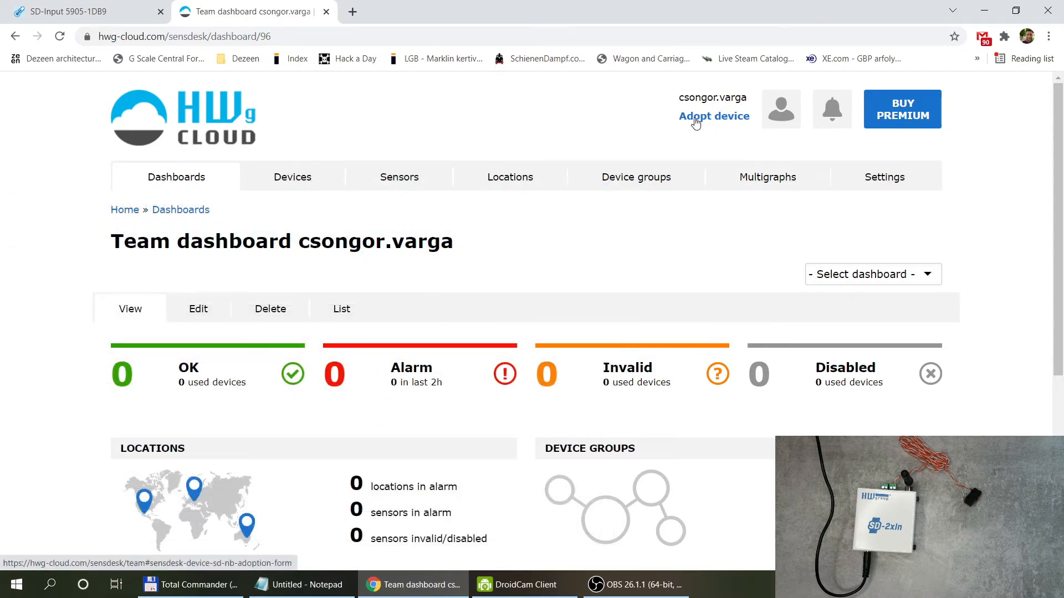
Step: Adopt the device with hash 5905-1DB9 through the Adopt device form
click(713, 116)
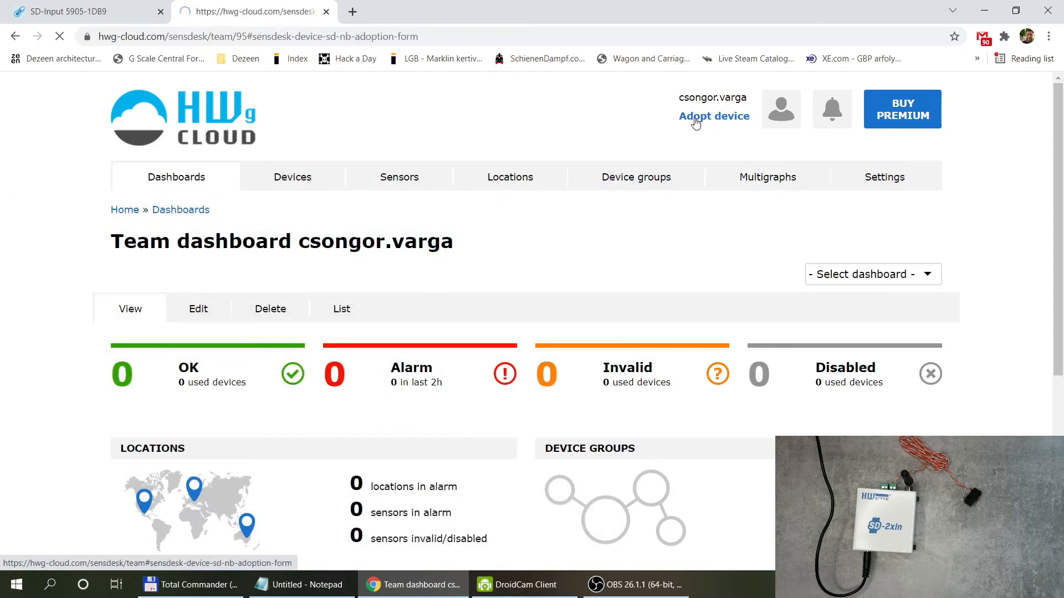
click(714, 116)
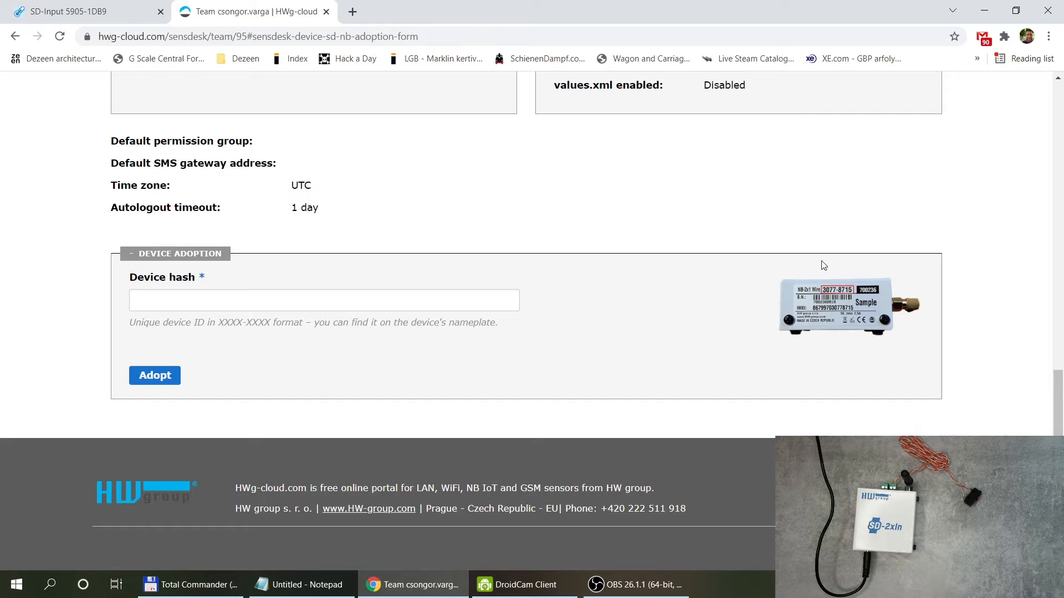
mouse_move(841, 282)
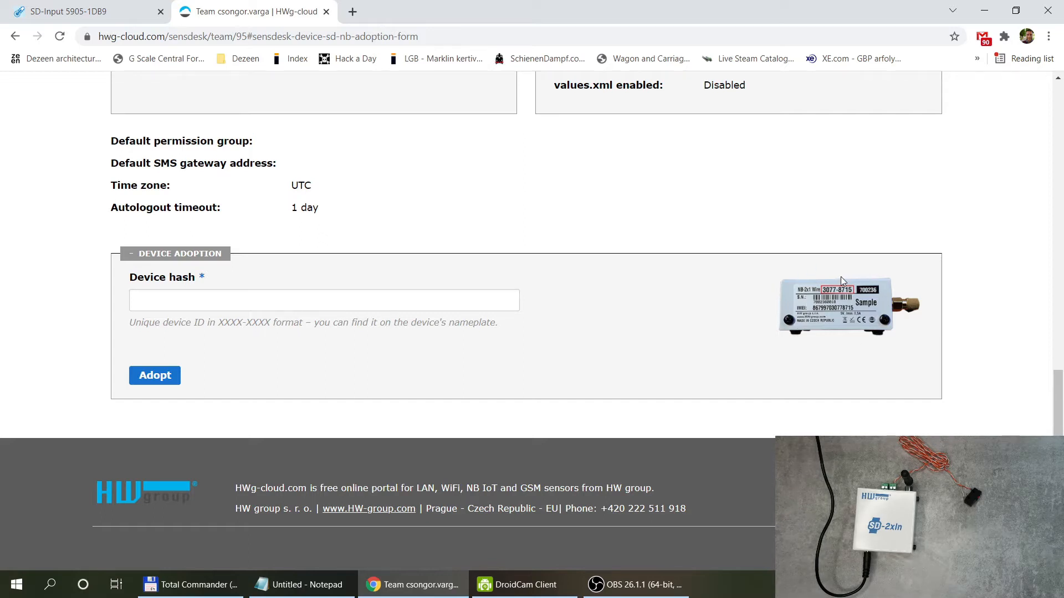
mouse_move(844, 296)
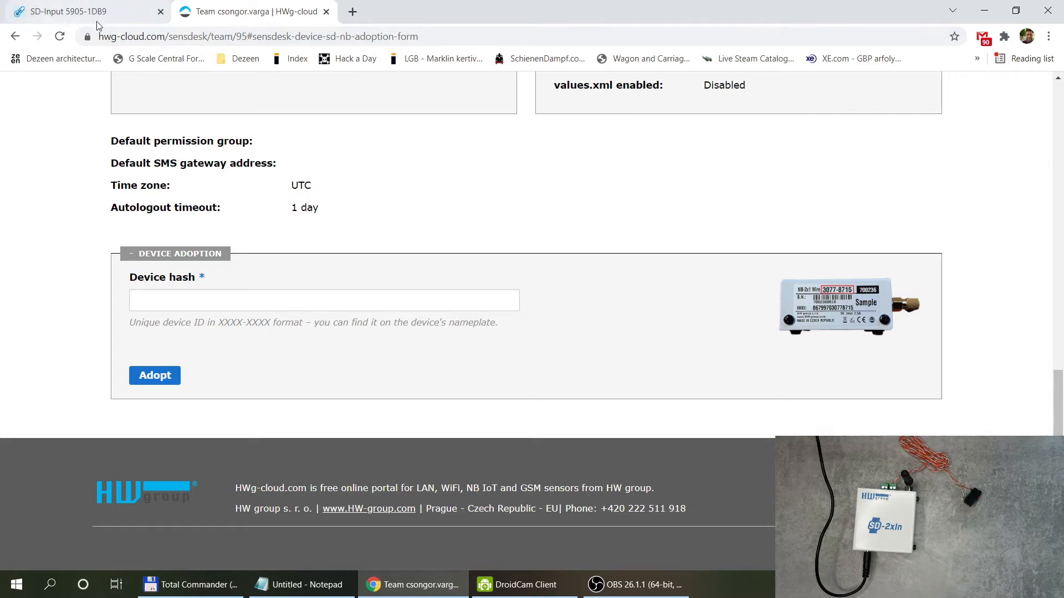
click(323, 300)
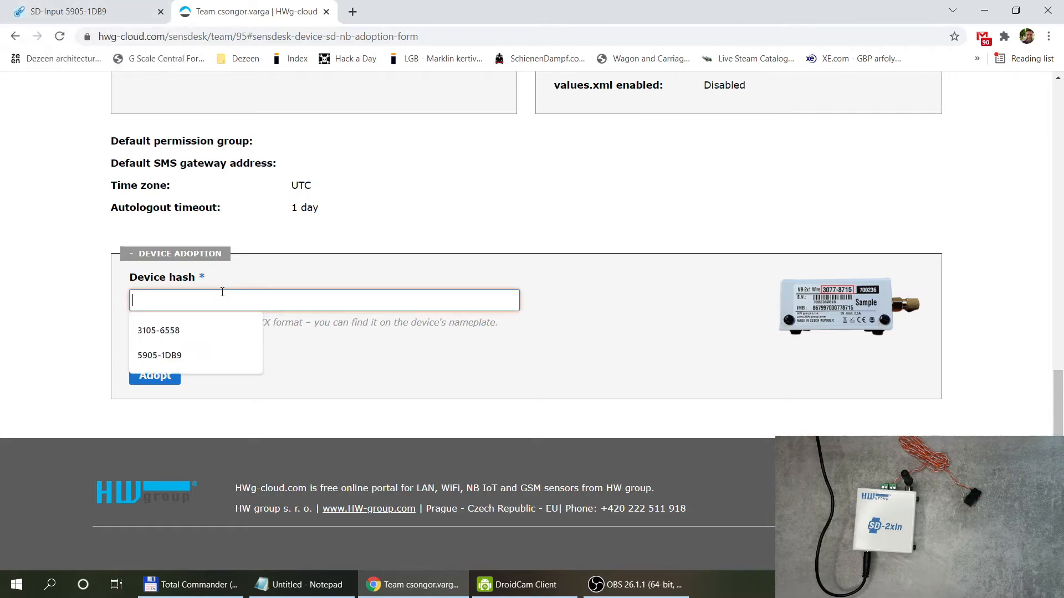
click(159, 355)
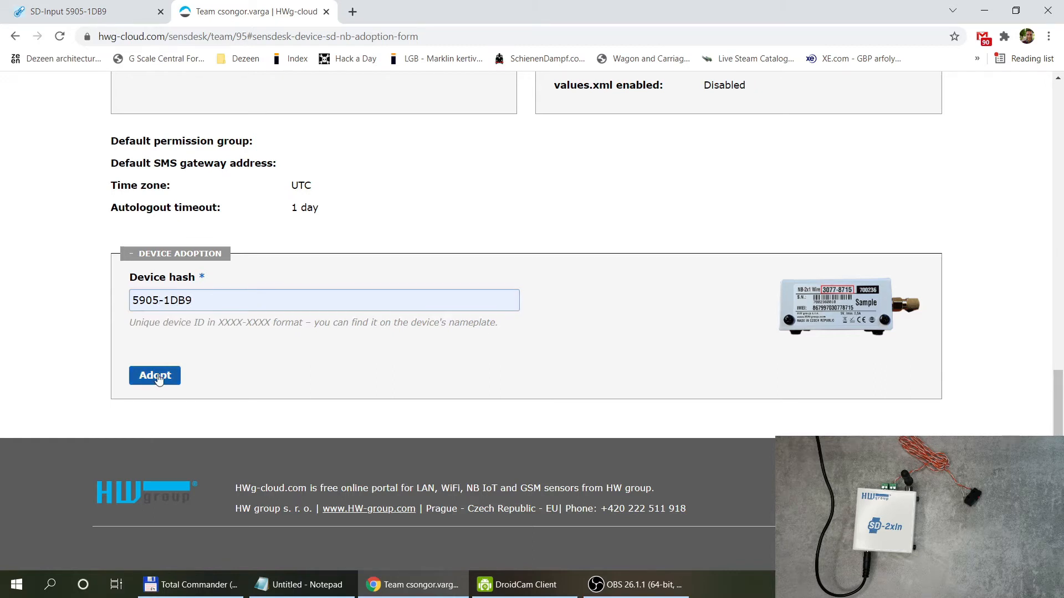
click(154, 376)
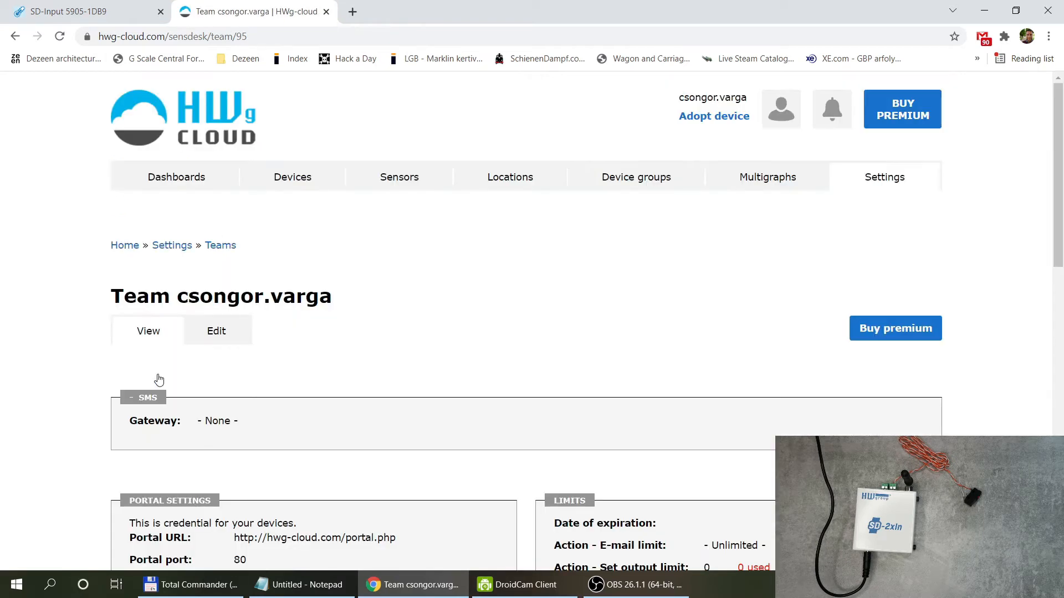
Step: Go to Devices and scroll to SD-Input 5905-1DB9's inputs and switches chart
click(176, 177)
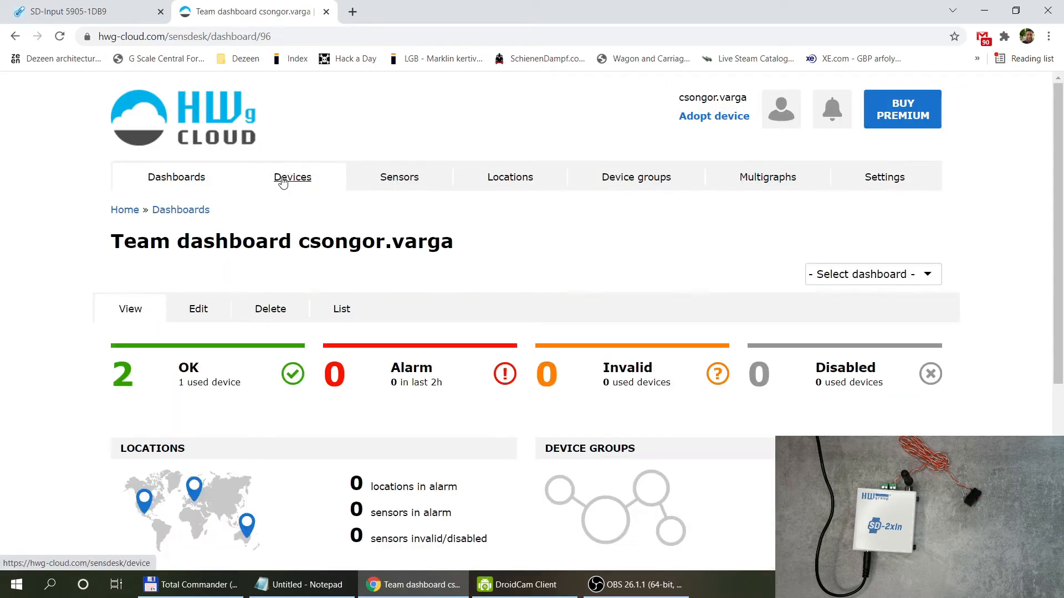
click(293, 177)
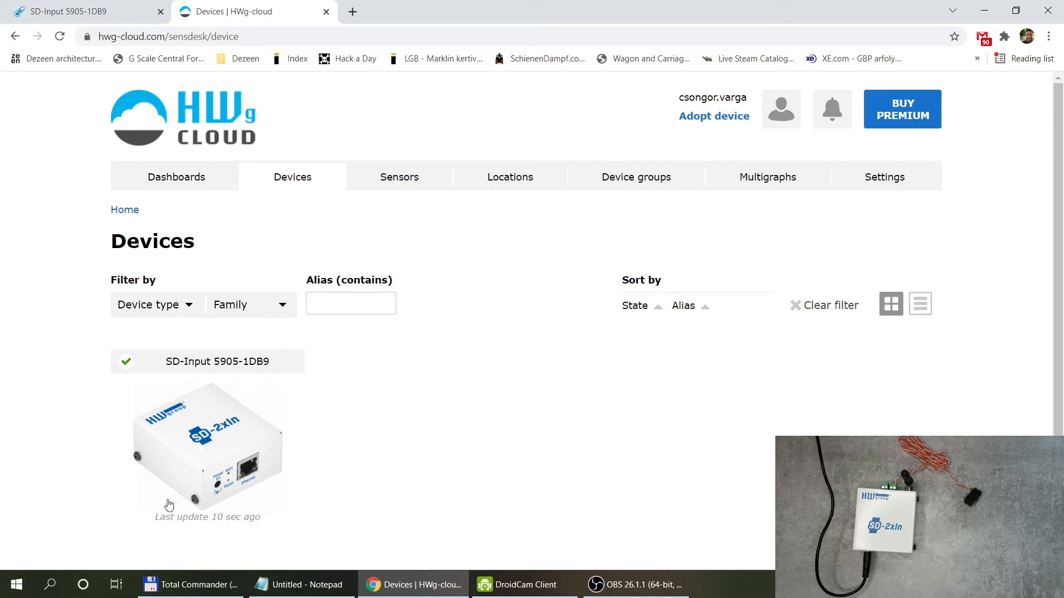
scroll(down, 3)
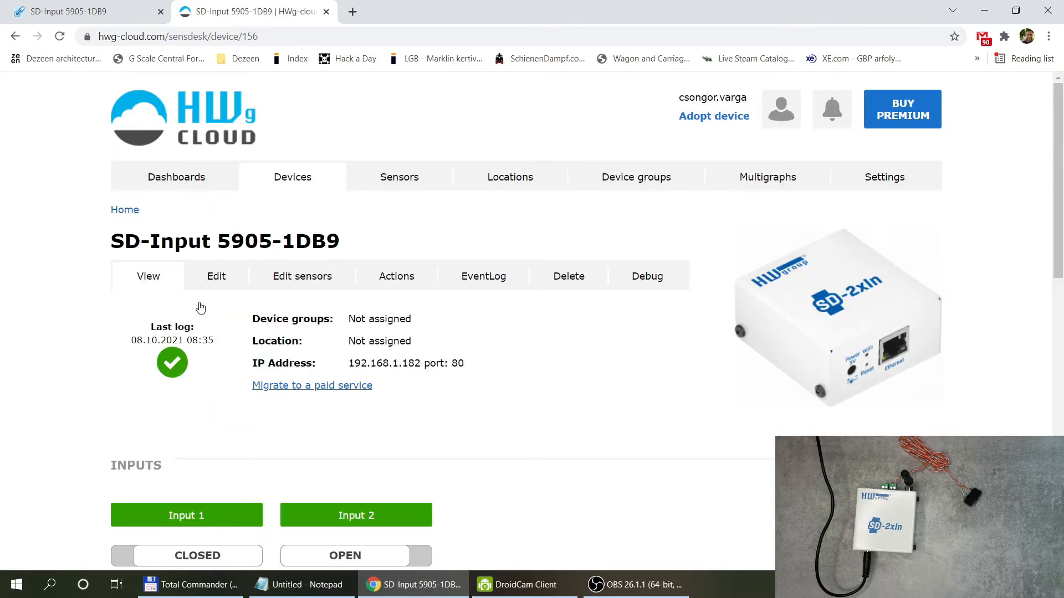
scroll(down, 3)
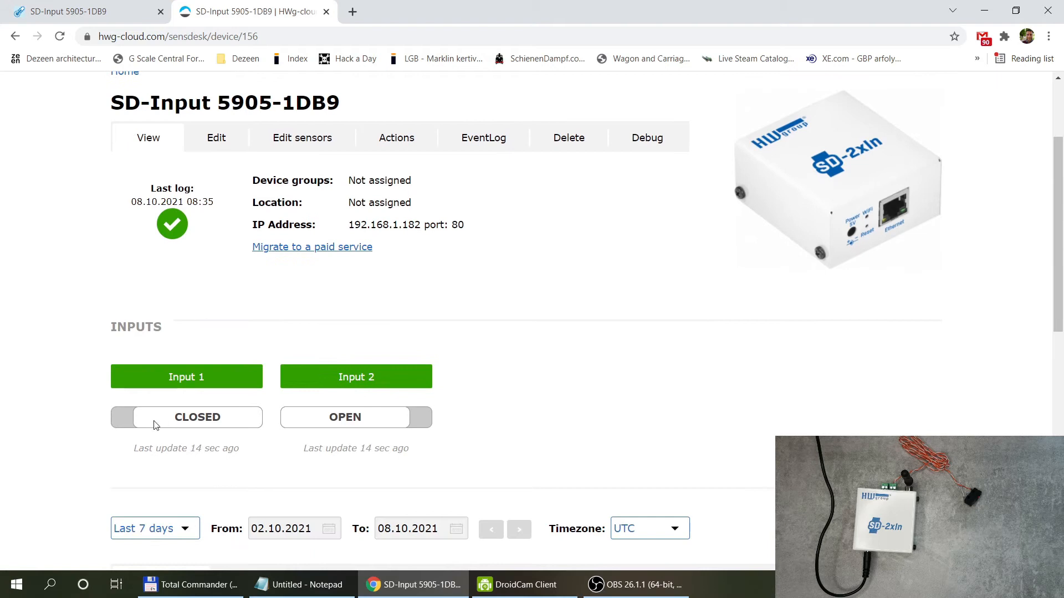
scroll(down, 3)
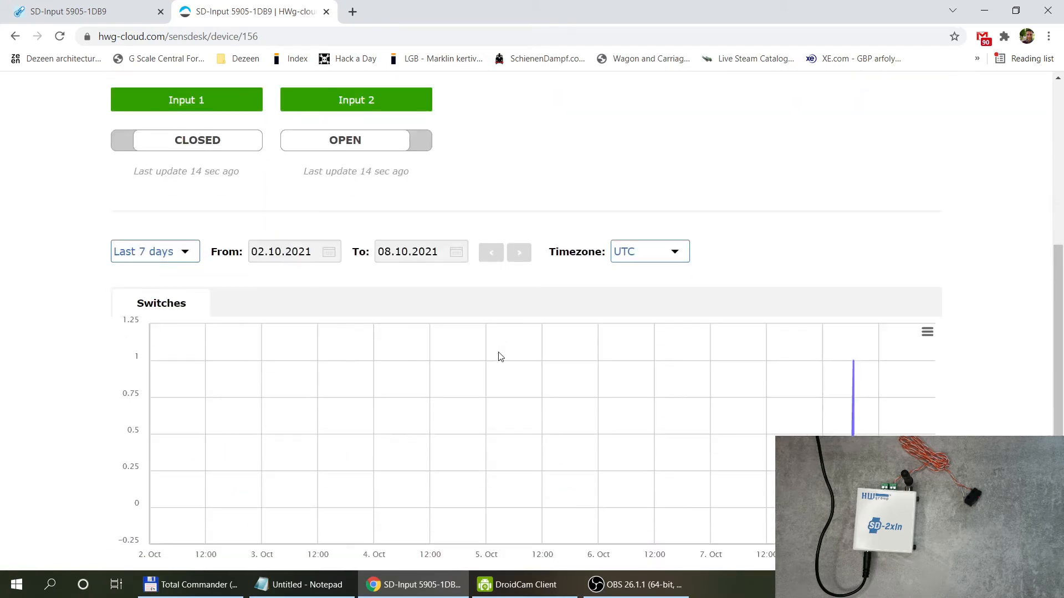
mouse_move(560, 439)
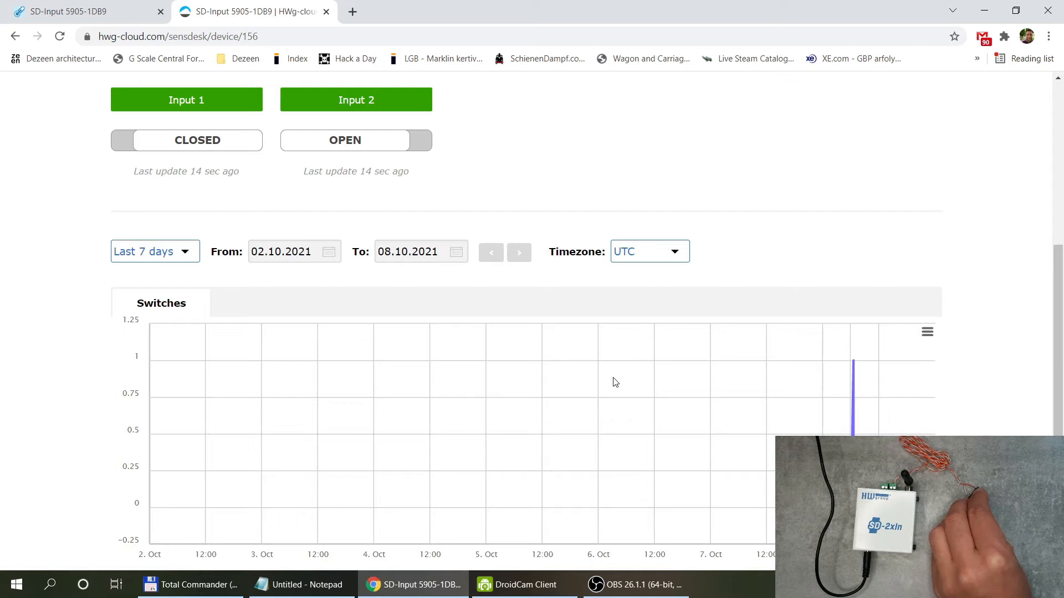
Step: Reload the SD-Input 5905-1DB9 page and scroll down to the Switches chart
click(60, 36)
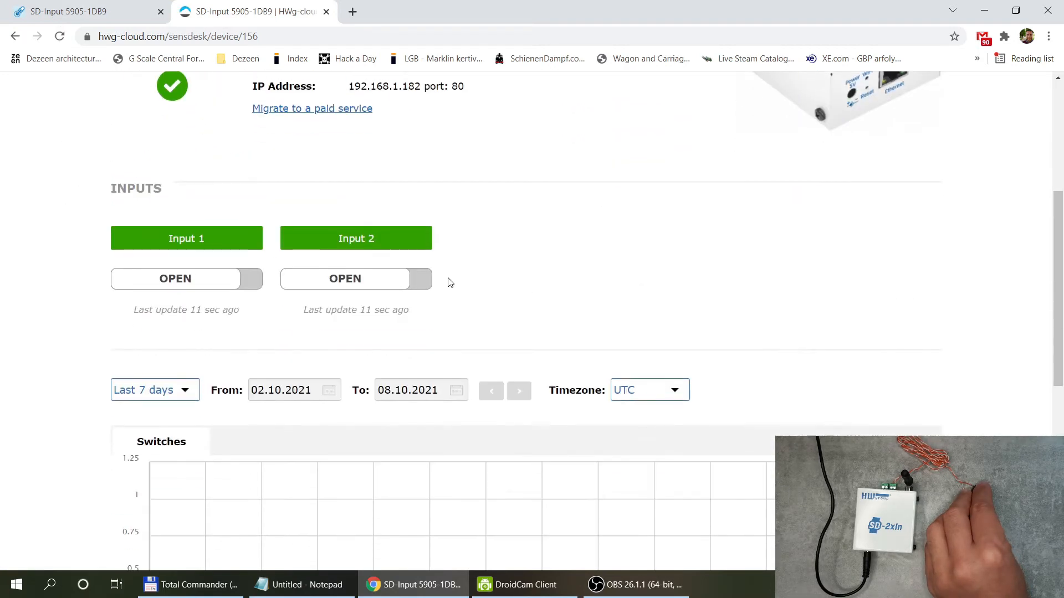
mouse_move(152, 286)
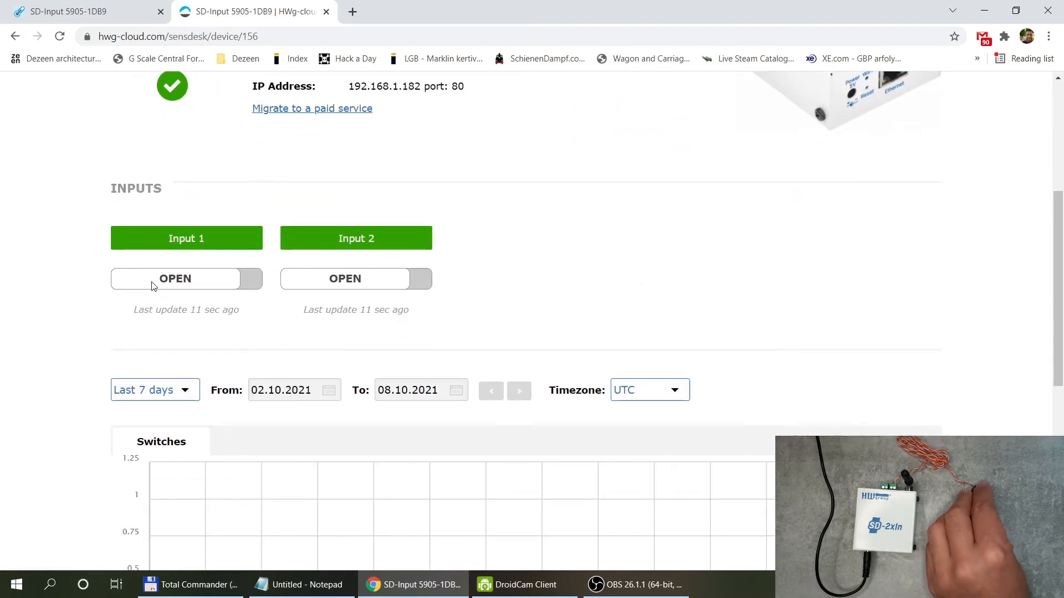
scroll(down, 3)
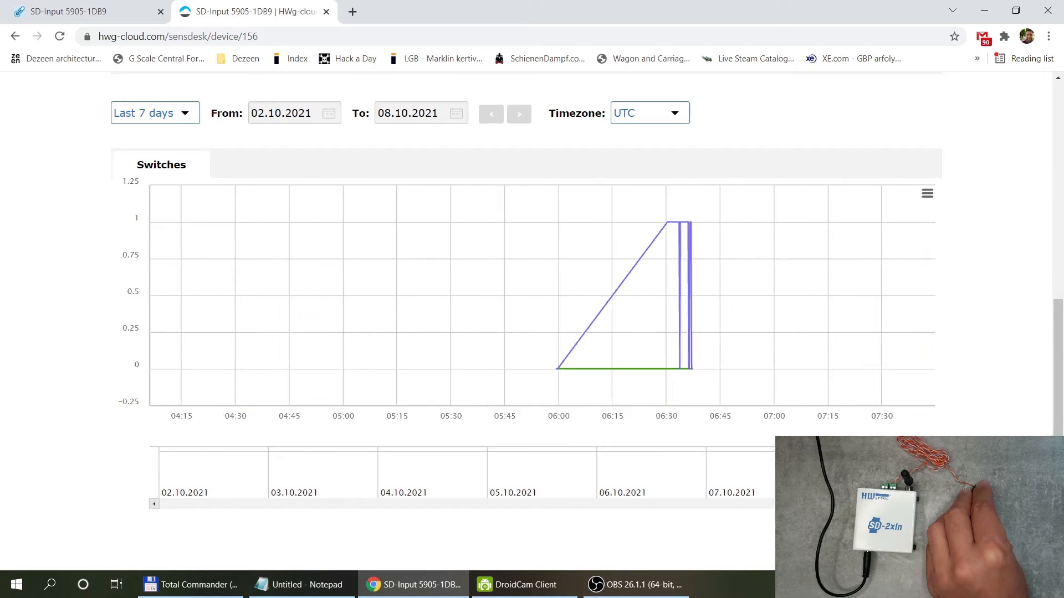
mouse_move(550, 226)
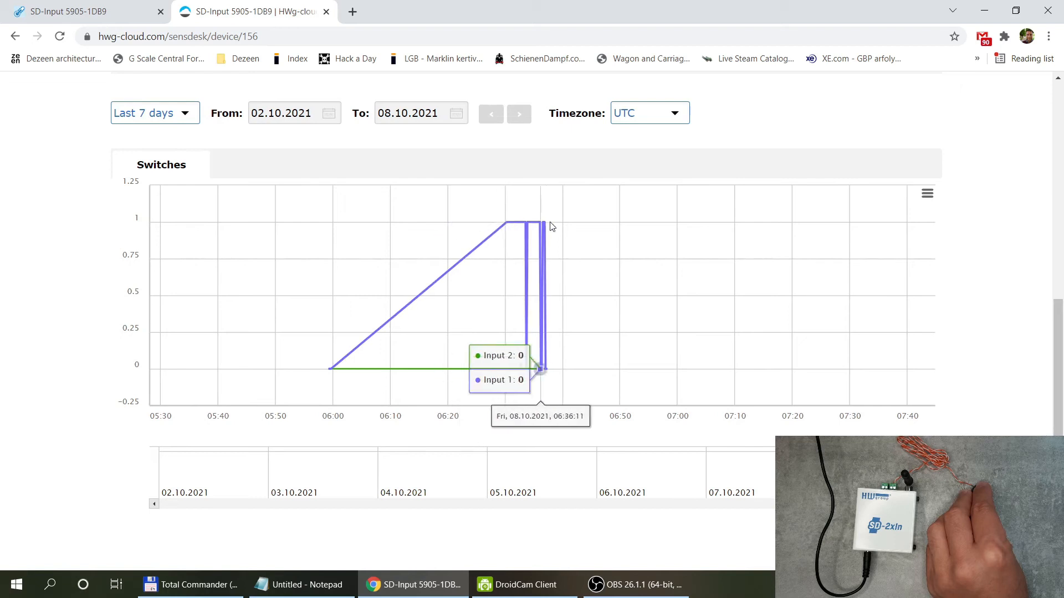
mouse_move(681, 265)
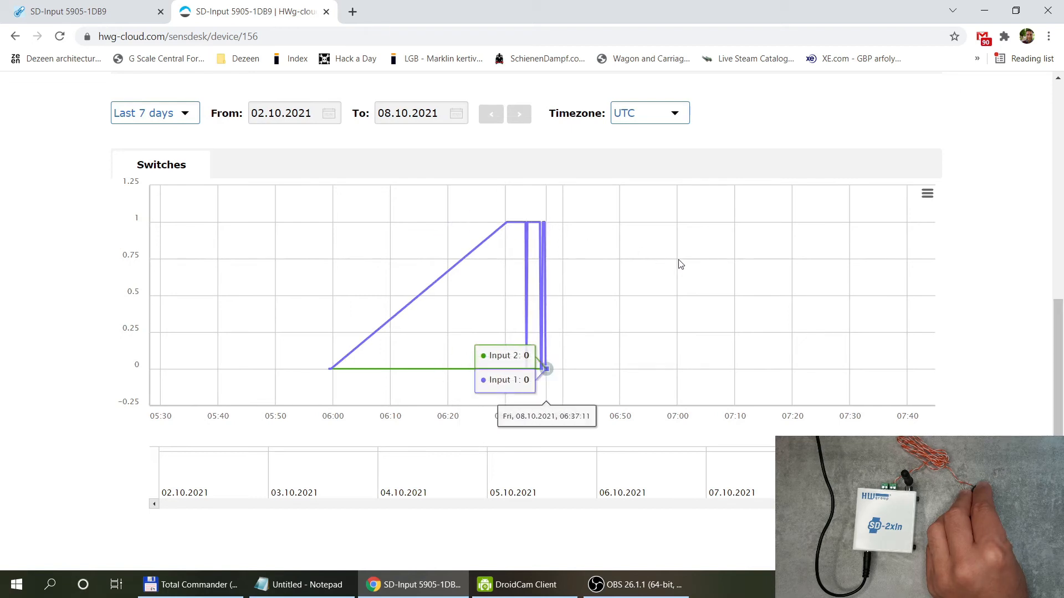
mouse_move(758, 276)
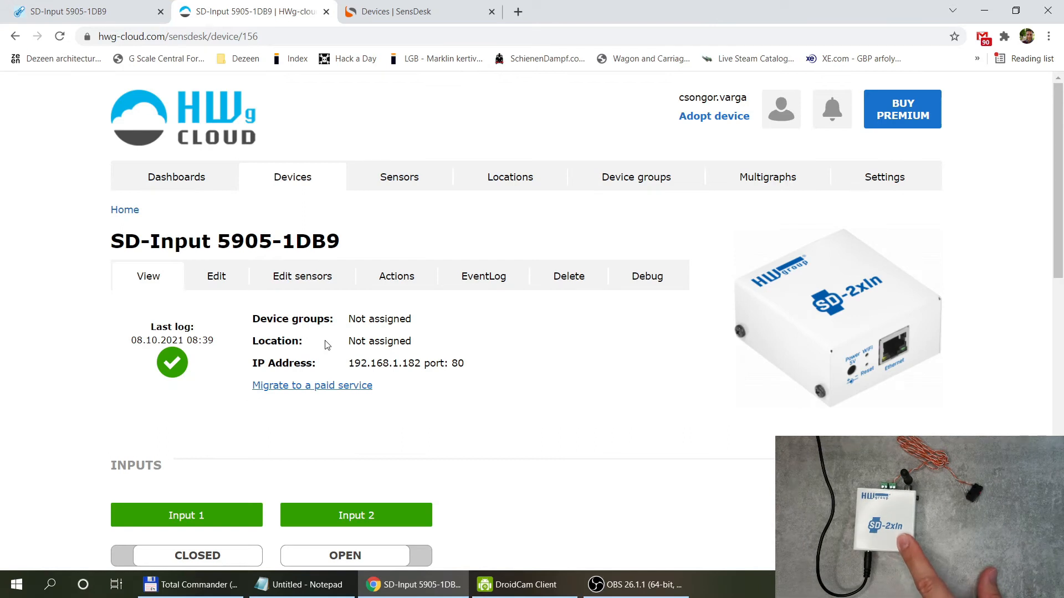
mouse_move(318, 341)
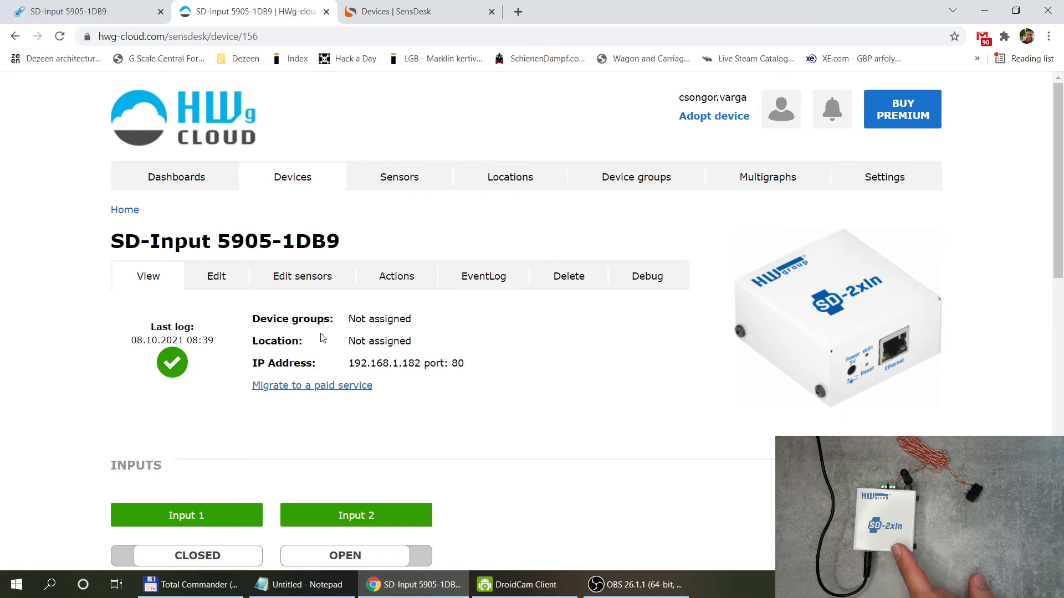
mouse_move(465, 403)
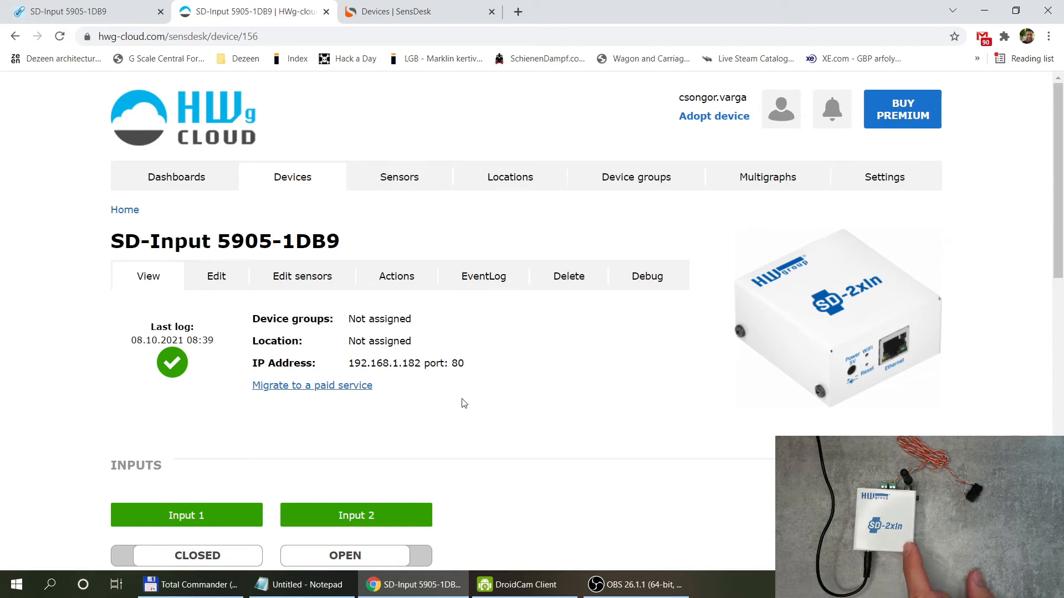
mouse_move(231, 305)
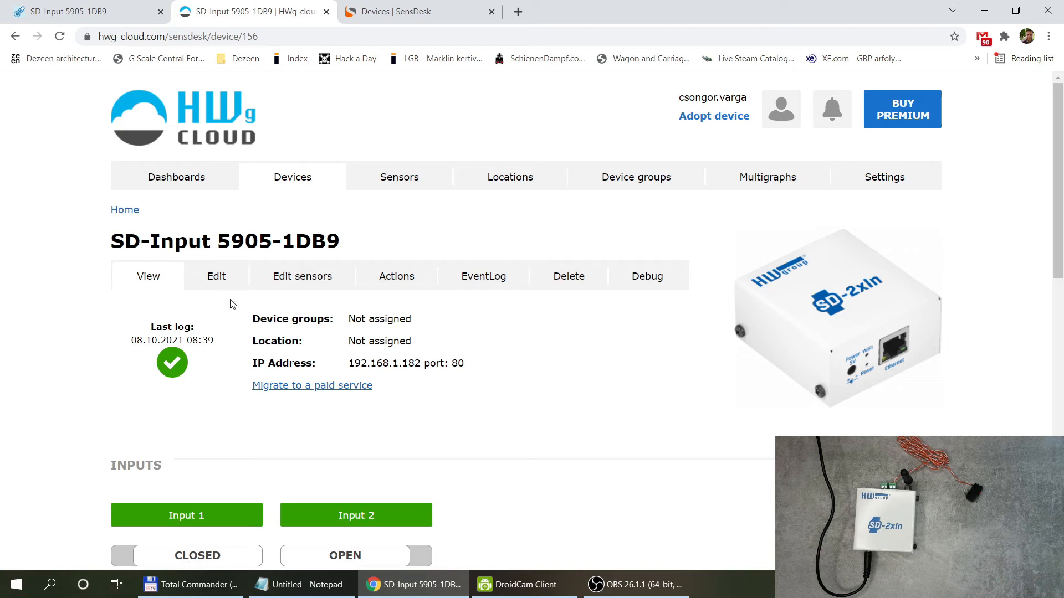
mouse_move(193, 297)
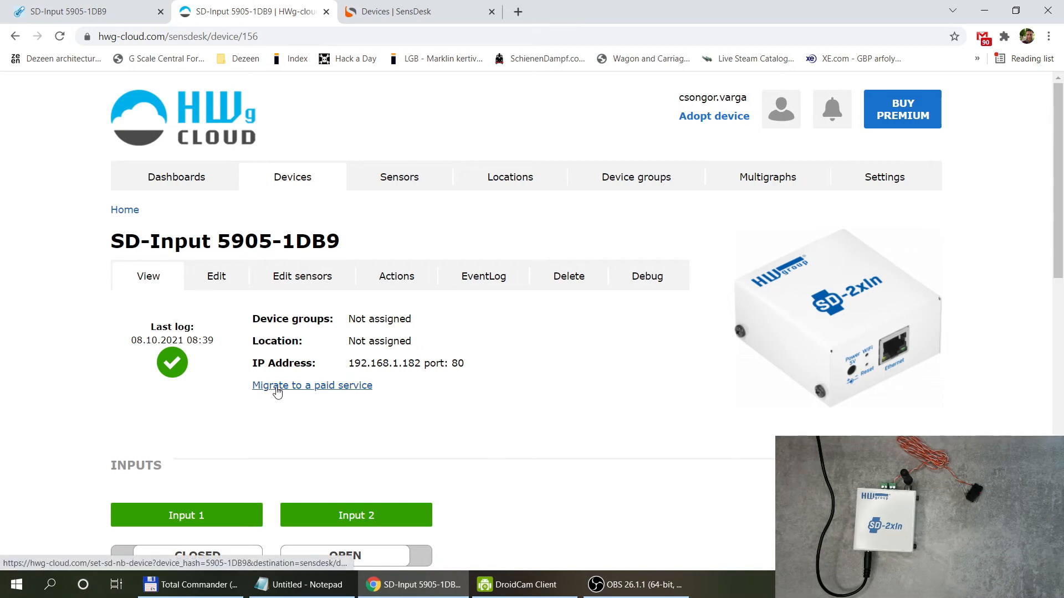
mouse_move(329, 392)
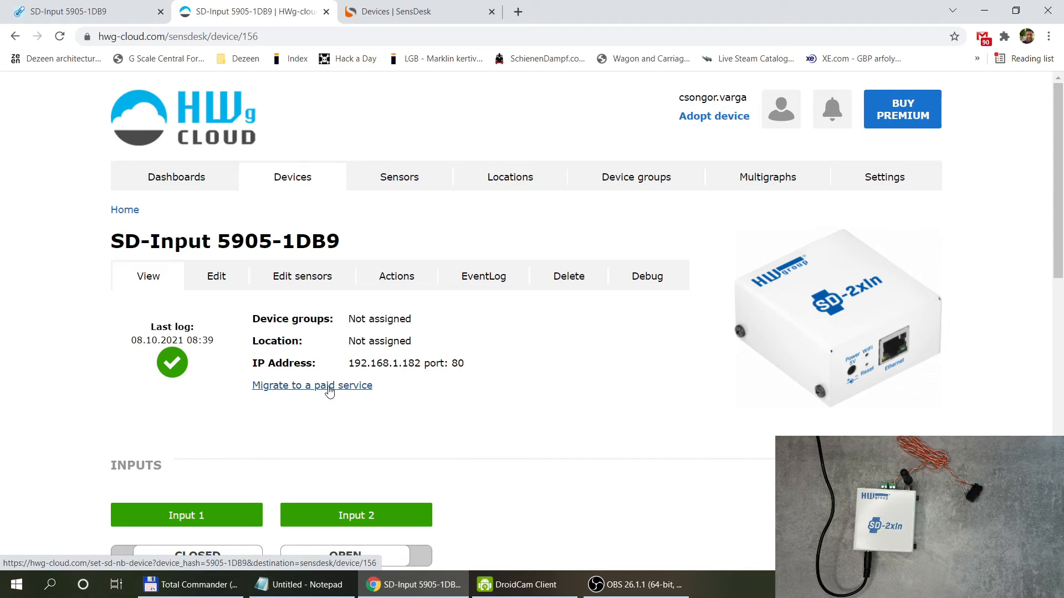
Step: Open the 'Migrate to a paid service' form for device 5905-1DB9
click(312, 386)
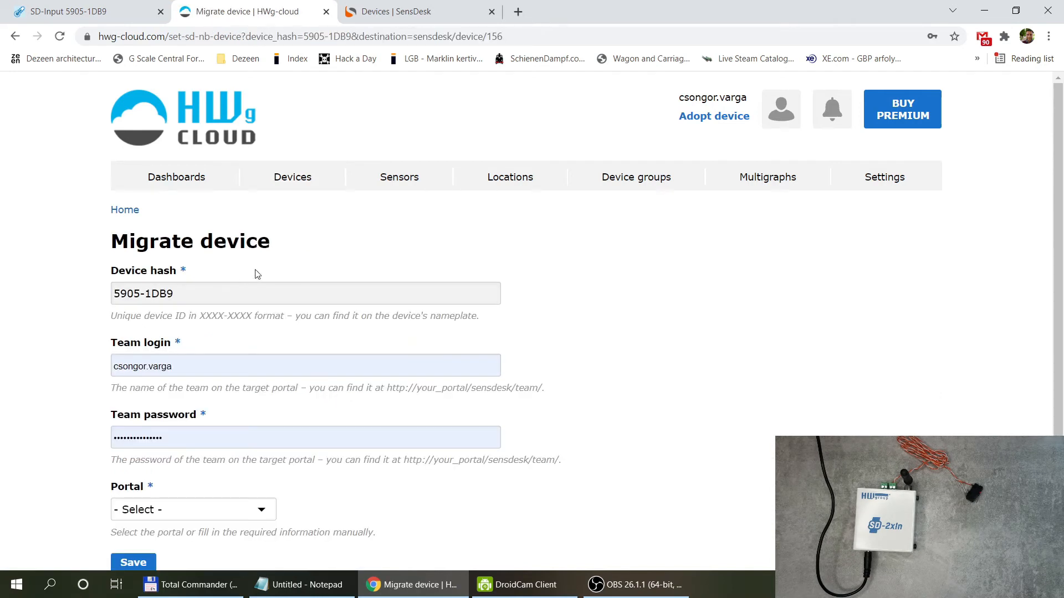
Step: Choose SensDesk.com as the destination portal in the Migrate device form
scroll(down, 3)
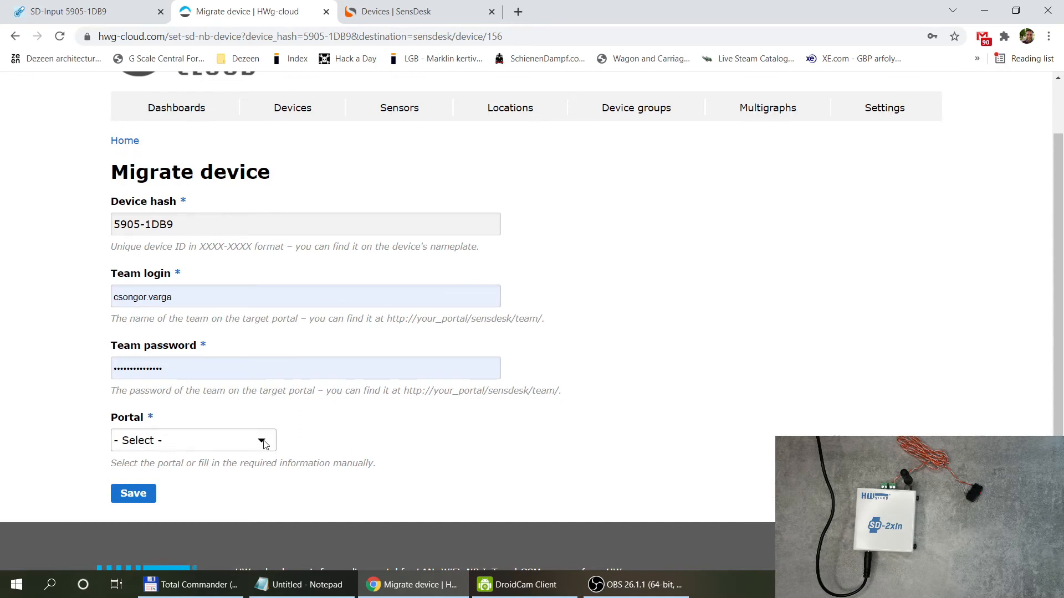
click(193, 440)
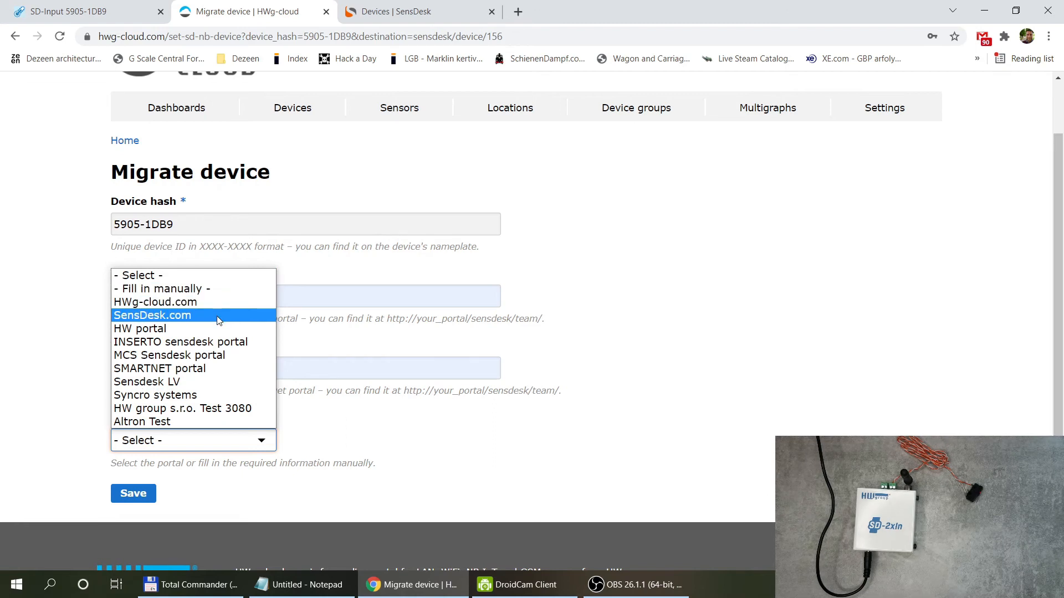
click(152, 315)
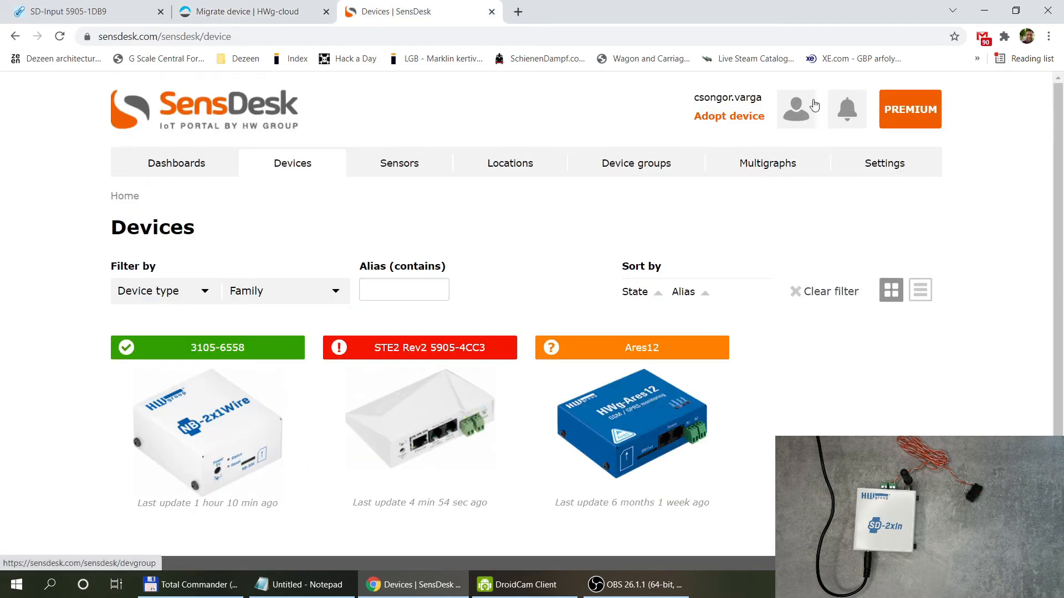
Step: Check SensDesk's My team portal settings, then return to the HWg-cloud migrate form
click(796, 109)
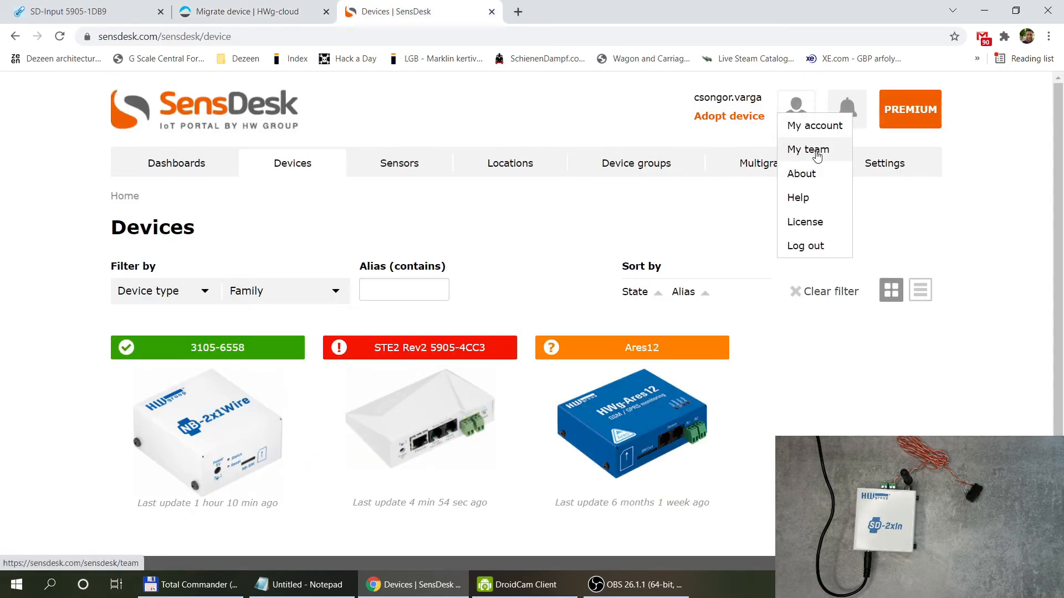
click(807, 149)
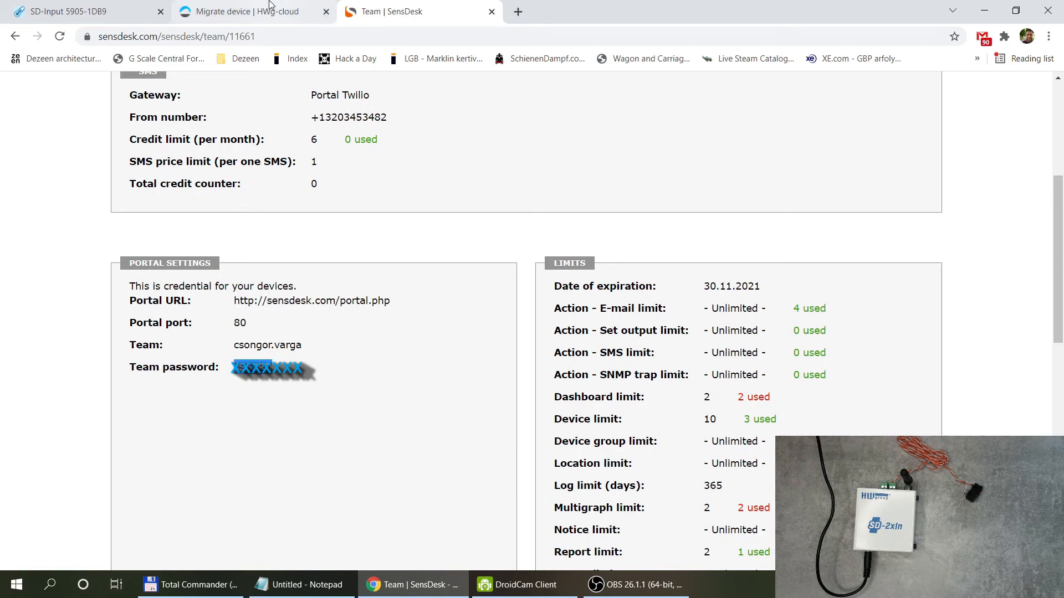
click(245, 12)
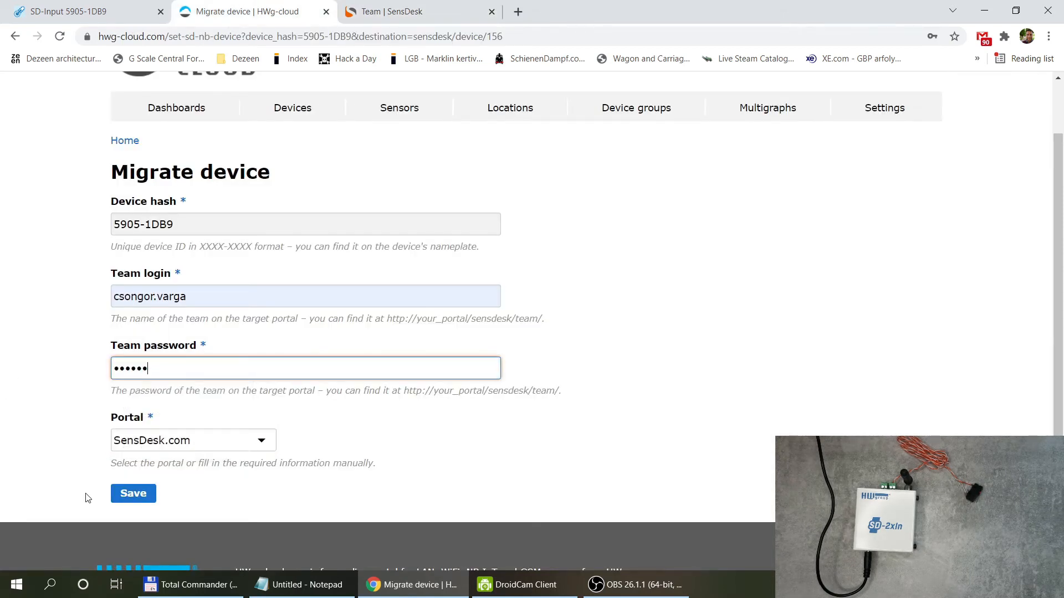
Step: Save the migration to SensDesk.com and check SensDesk's device list for 5905-1DB9
click(133, 493)
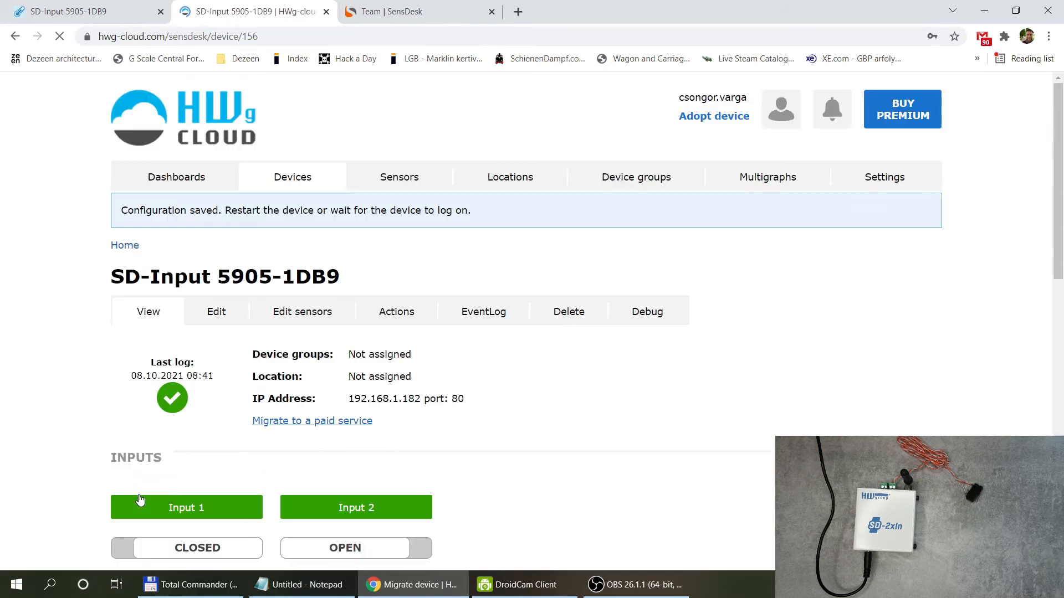
click(414, 12)
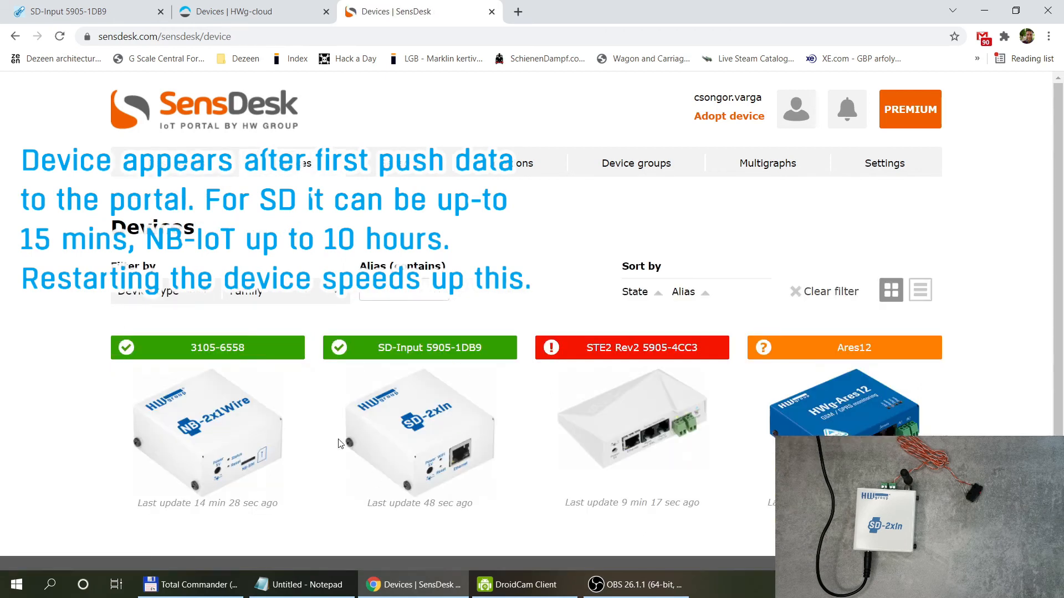
Step: Open the SD-Input 5905-1DB9 device page in SensDesk and scroll to the Switches chart
click(407, 423)
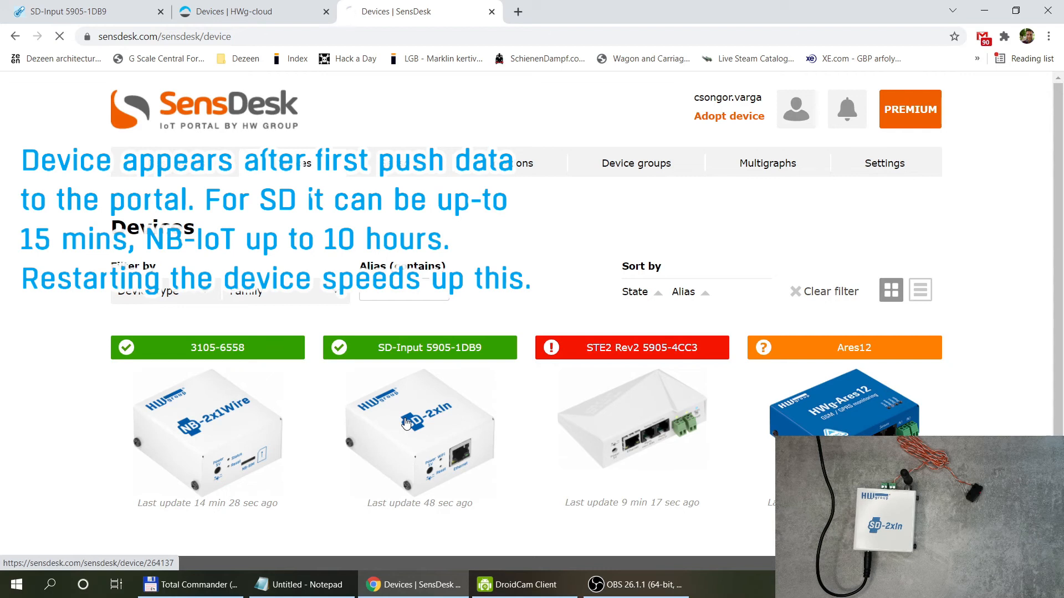
click(419, 348)
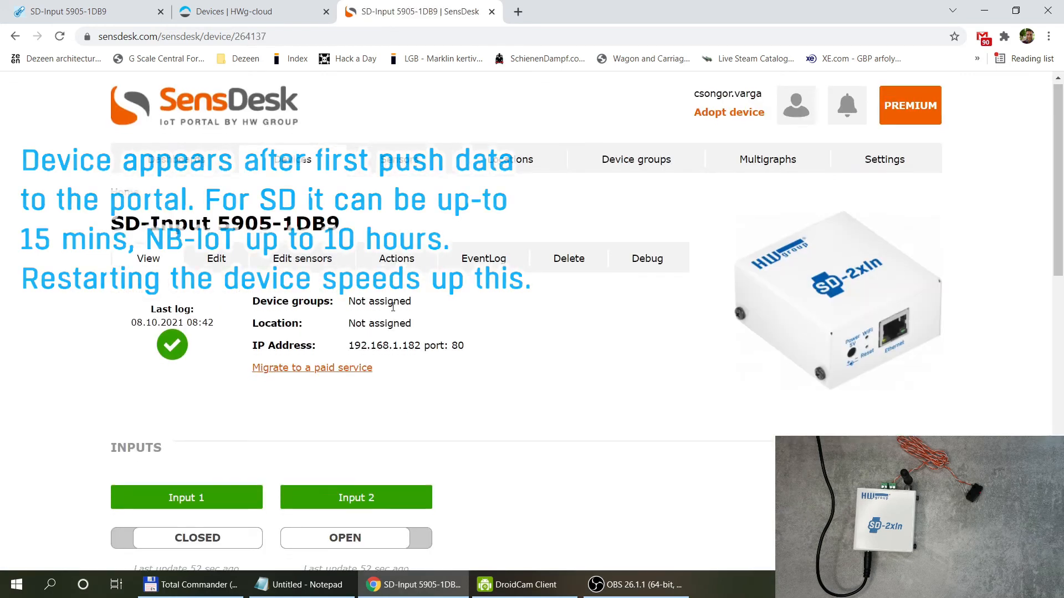
scroll(down, 3)
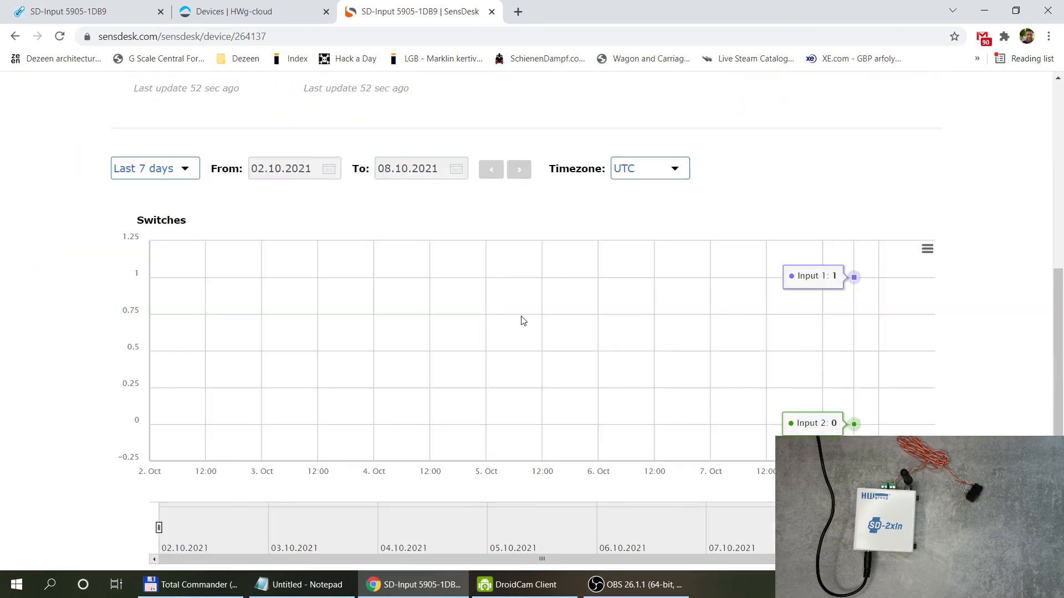
mouse_move(880, 335)
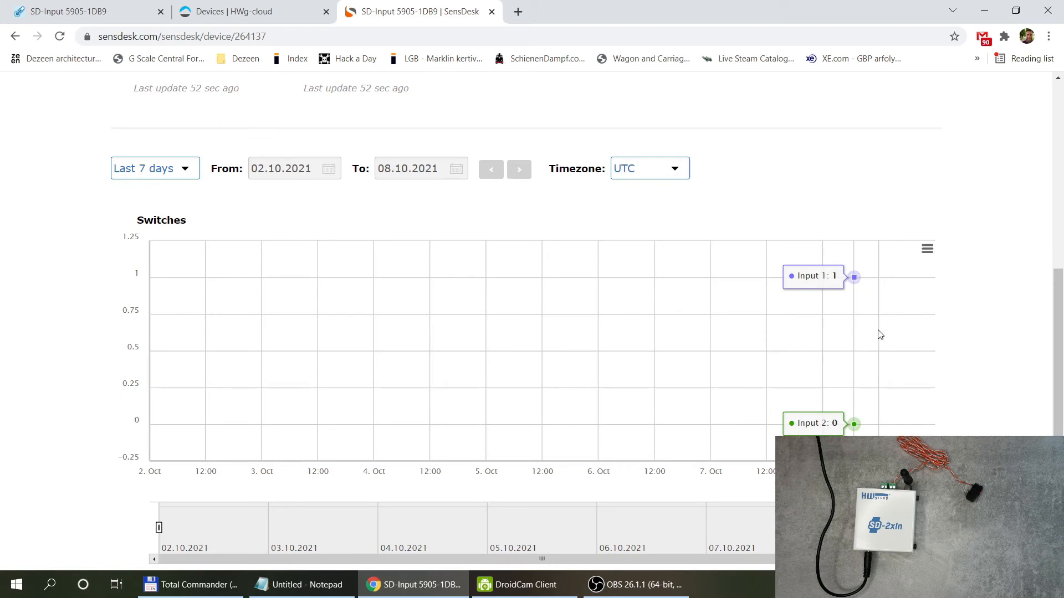
mouse_move(879, 264)
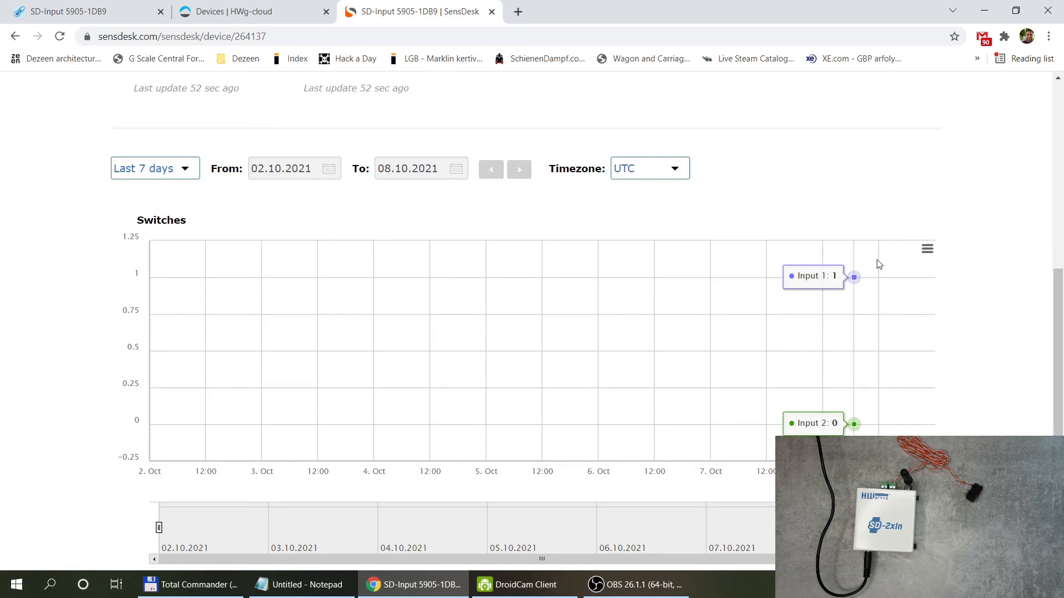
mouse_move(880, 263)
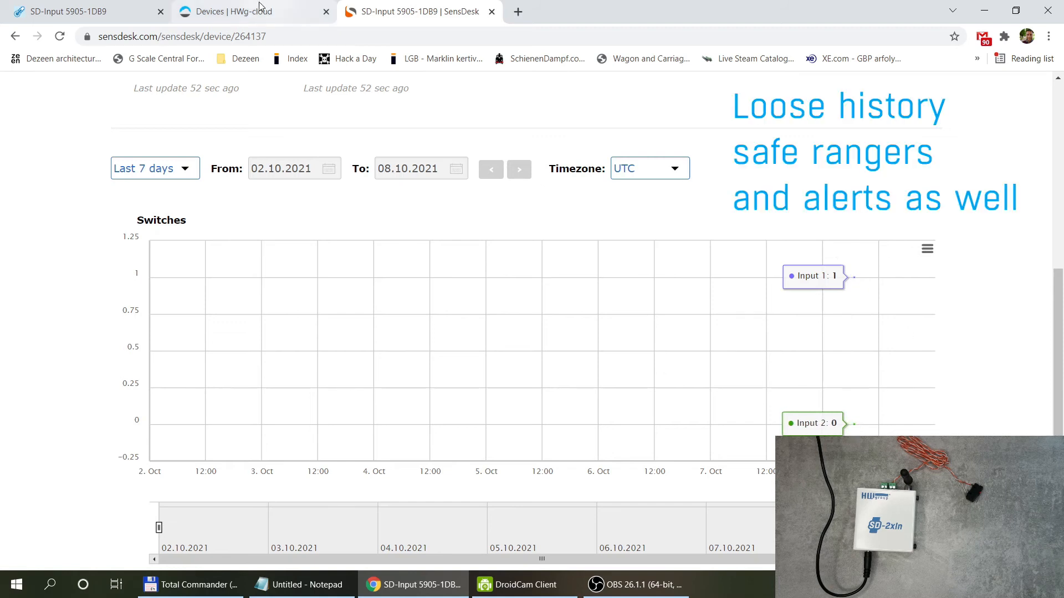
click(233, 12)
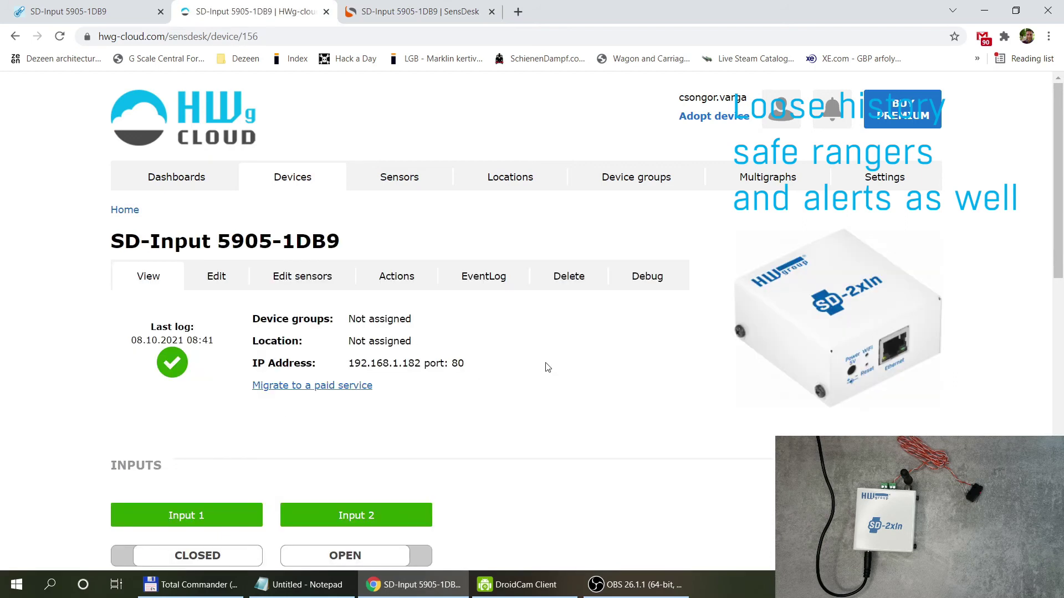
scroll(down, 3)
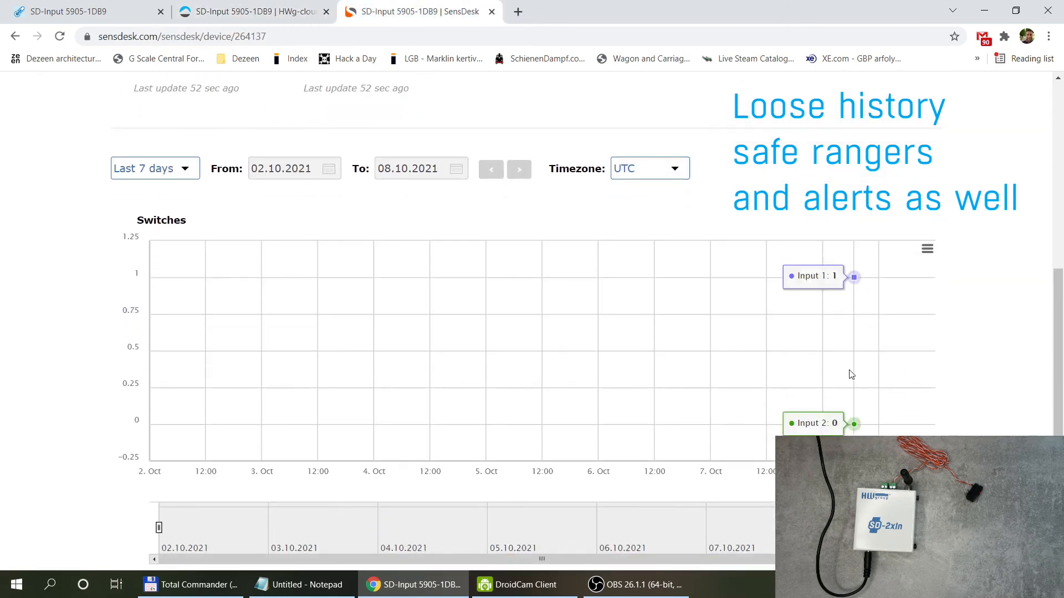
mouse_move(756, 378)
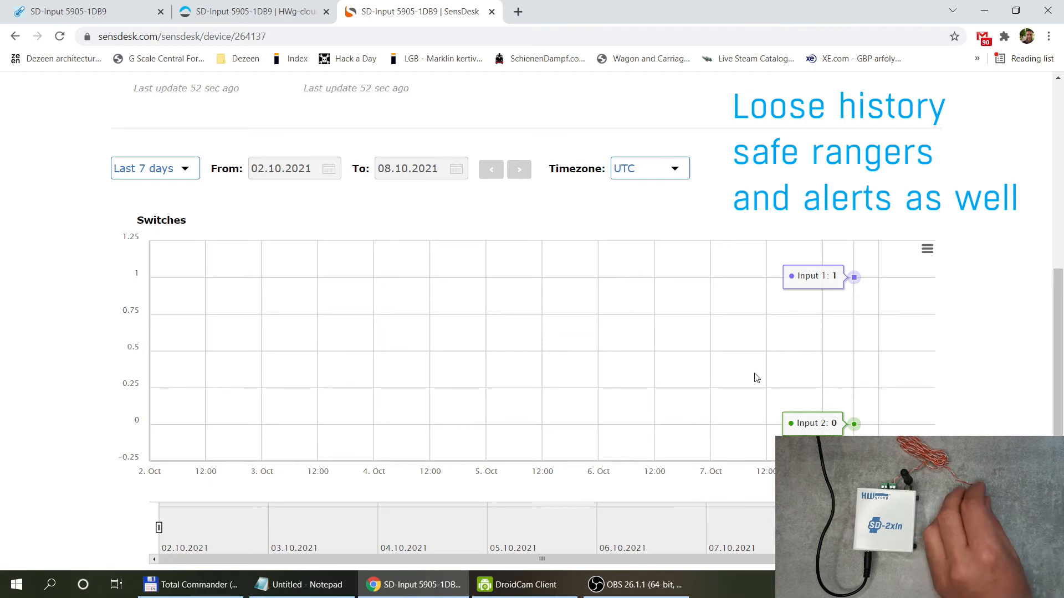
scroll(up, 3)
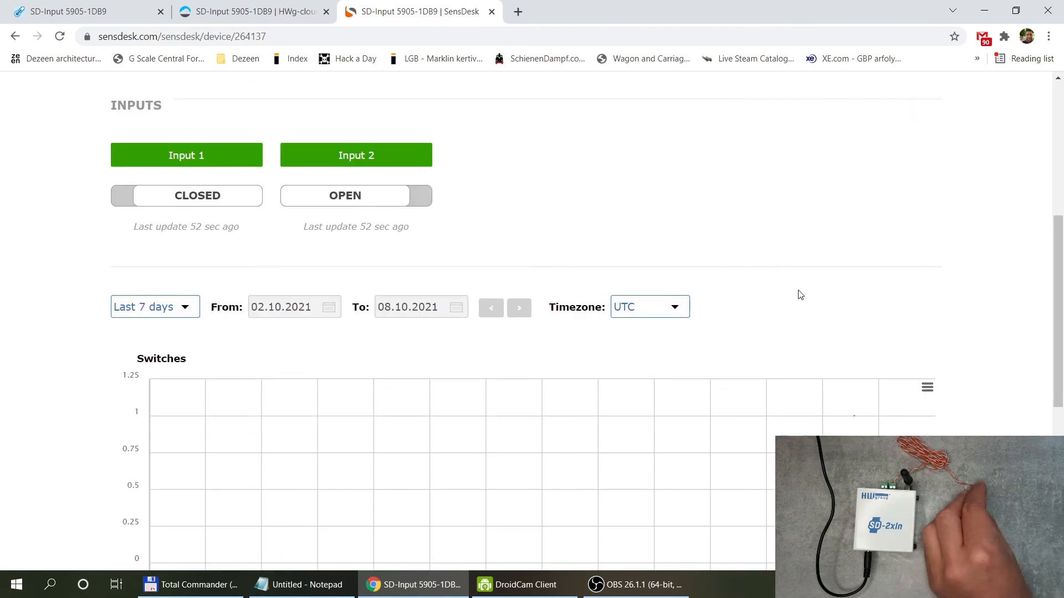
scroll(down, 3)
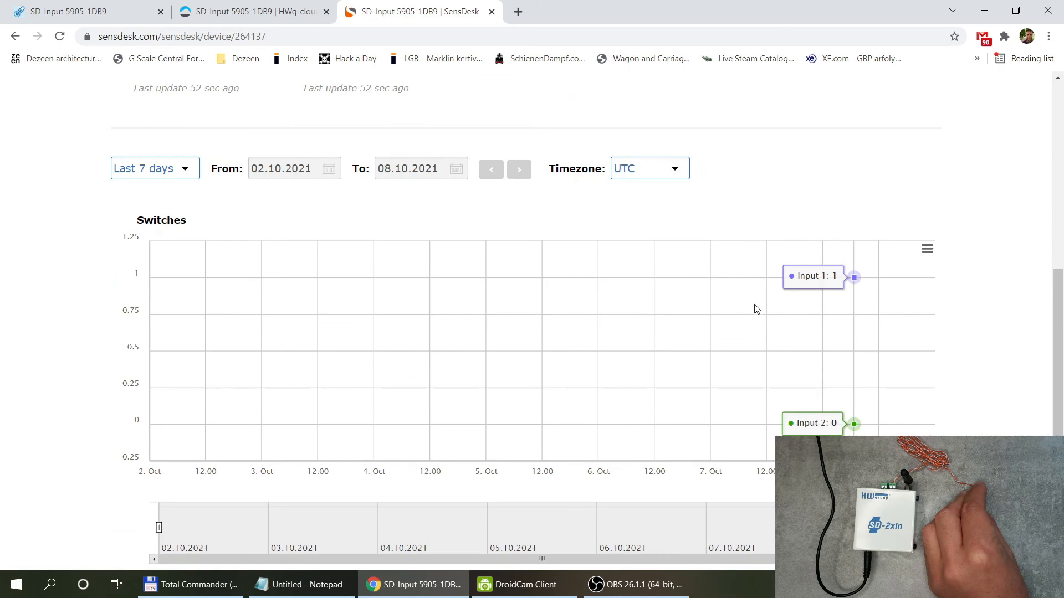
mouse_move(520, 333)
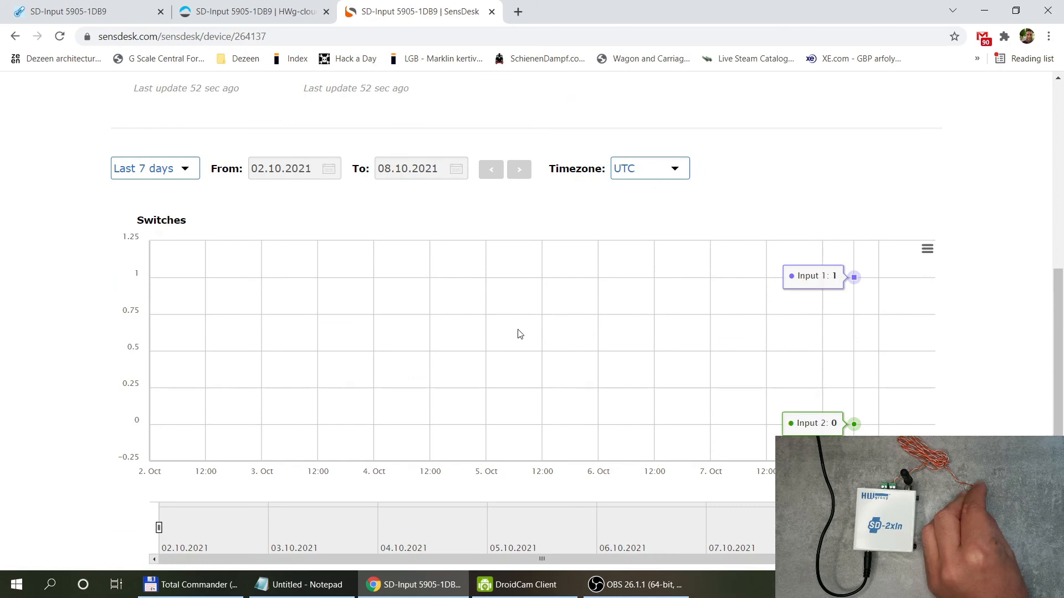
scroll(up, 3)
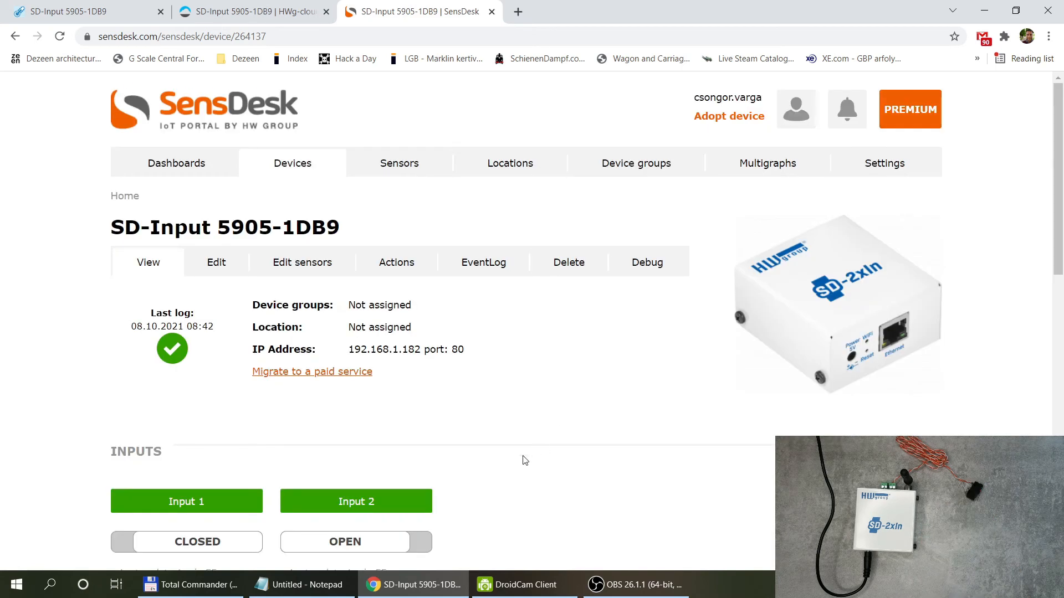
mouse_move(308, 436)
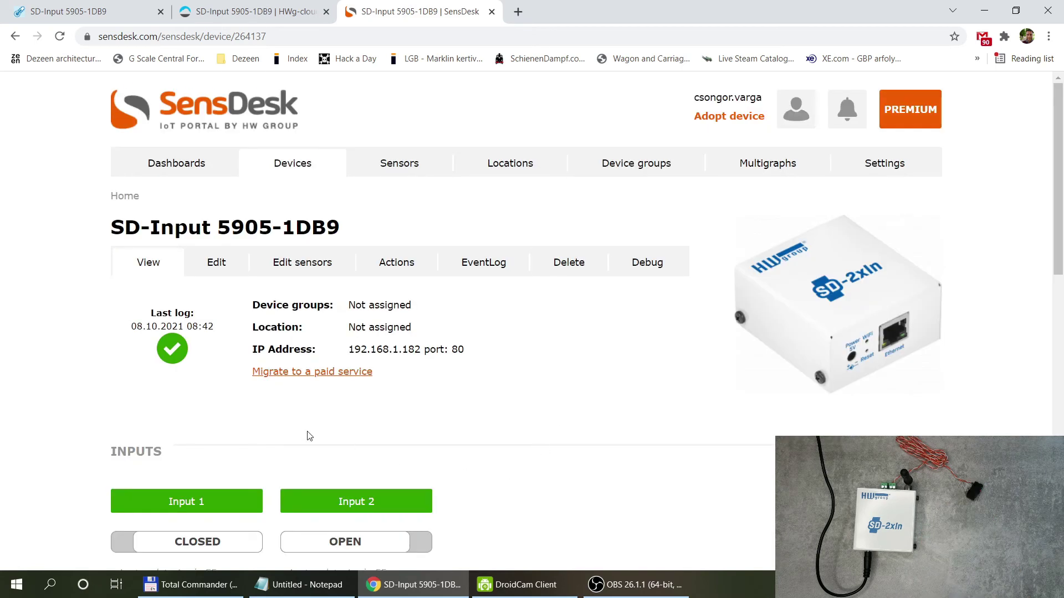
mouse_move(390, 402)
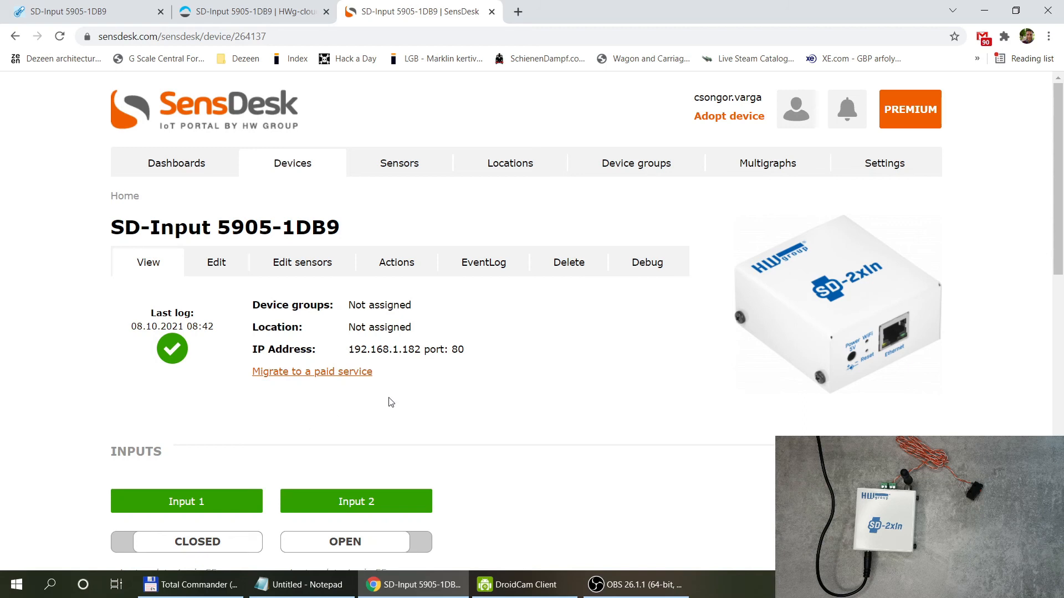
mouse_move(432, 405)
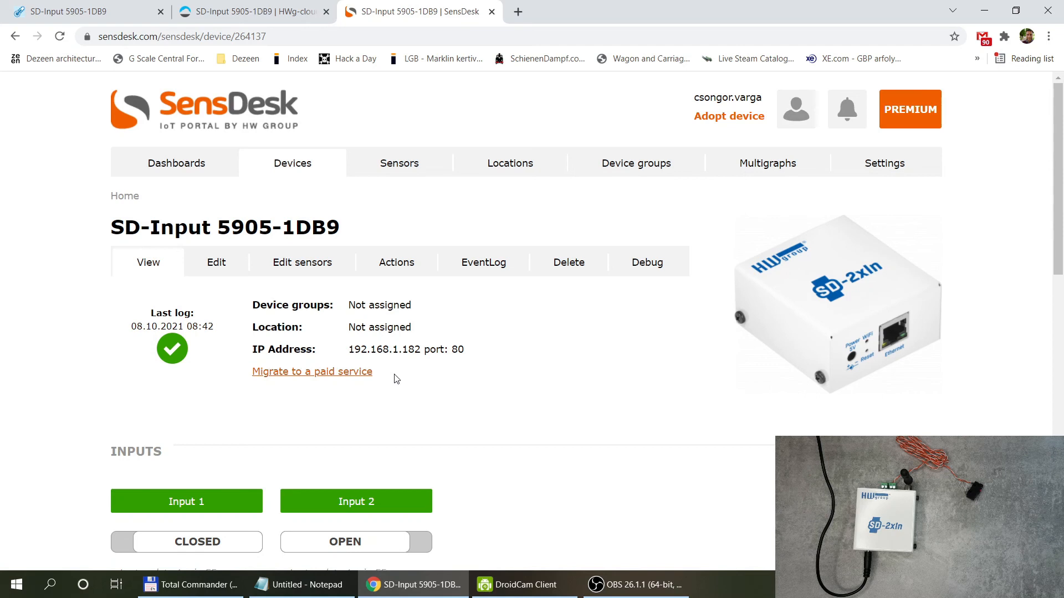
mouse_move(277, 380)
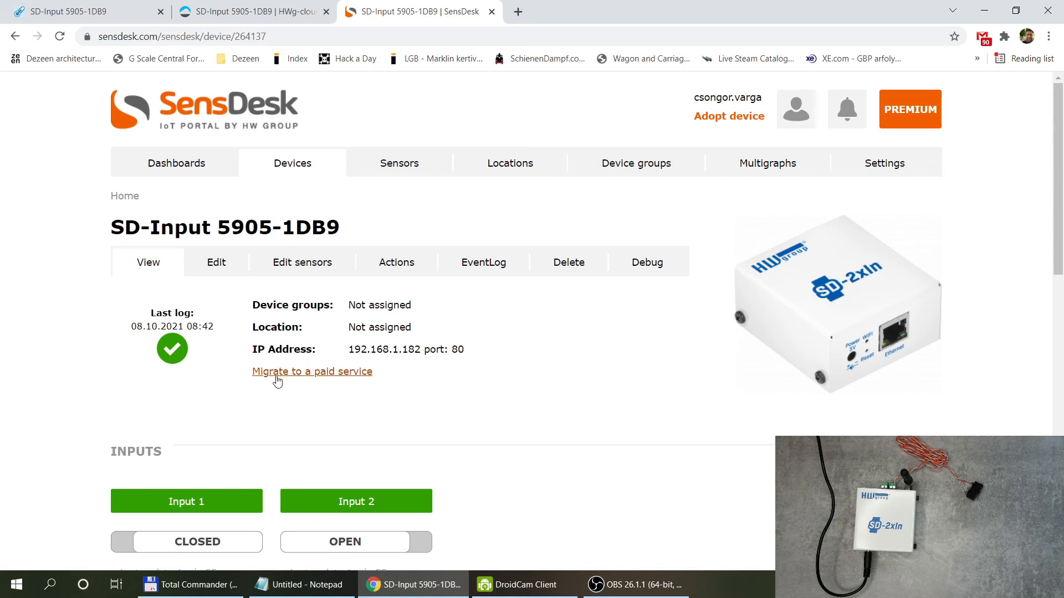
mouse_move(353, 377)
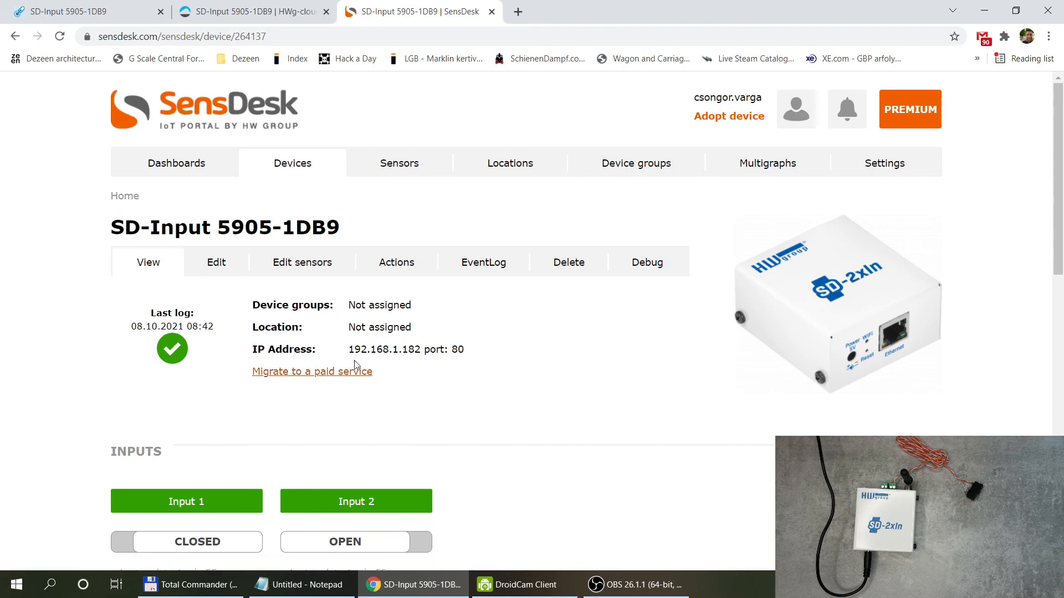
mouse_move(333, 379)
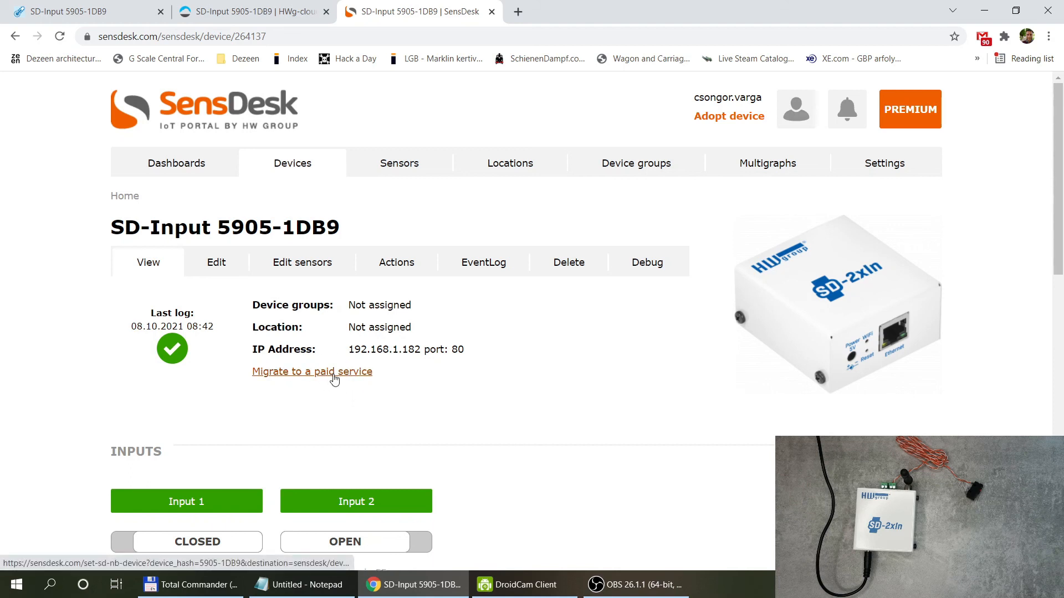
Step: Open SensDesk's migrate form for 5905-1DB9 and list the destination portal options
click(312, 371)
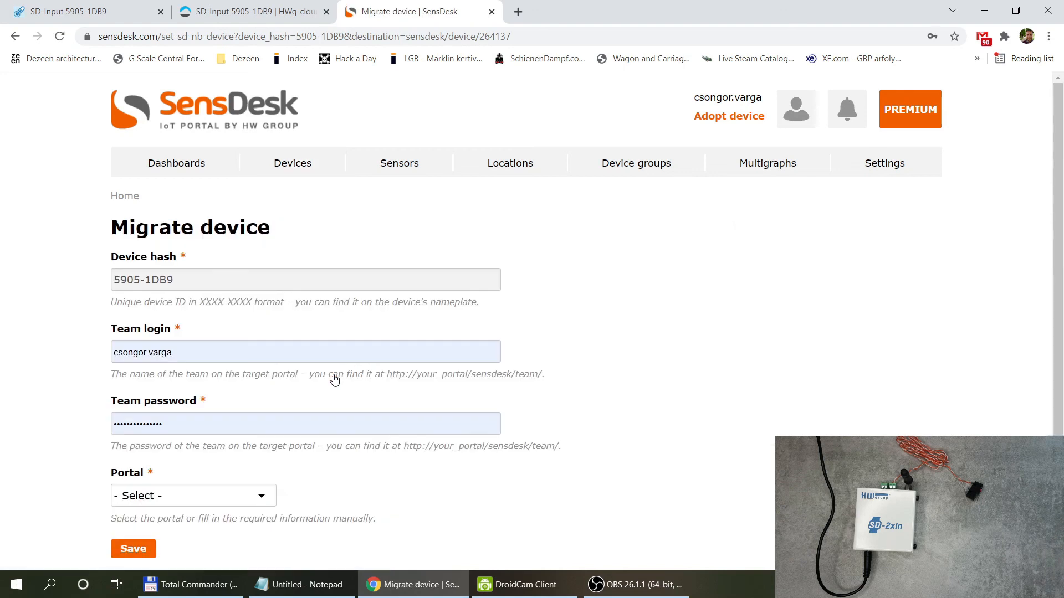
click(193, 495)
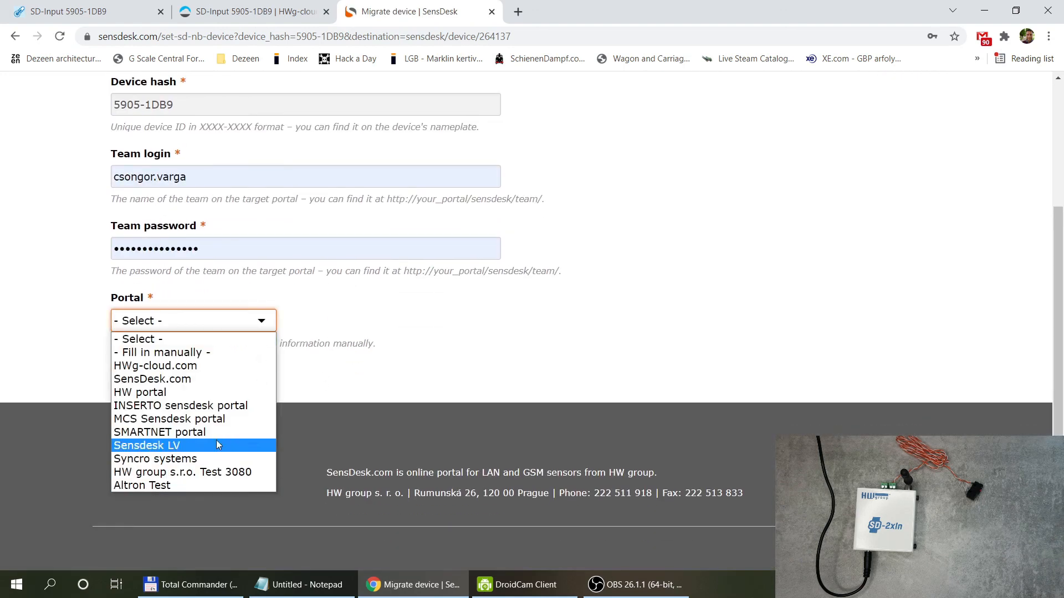
mouse_move(218, 365)
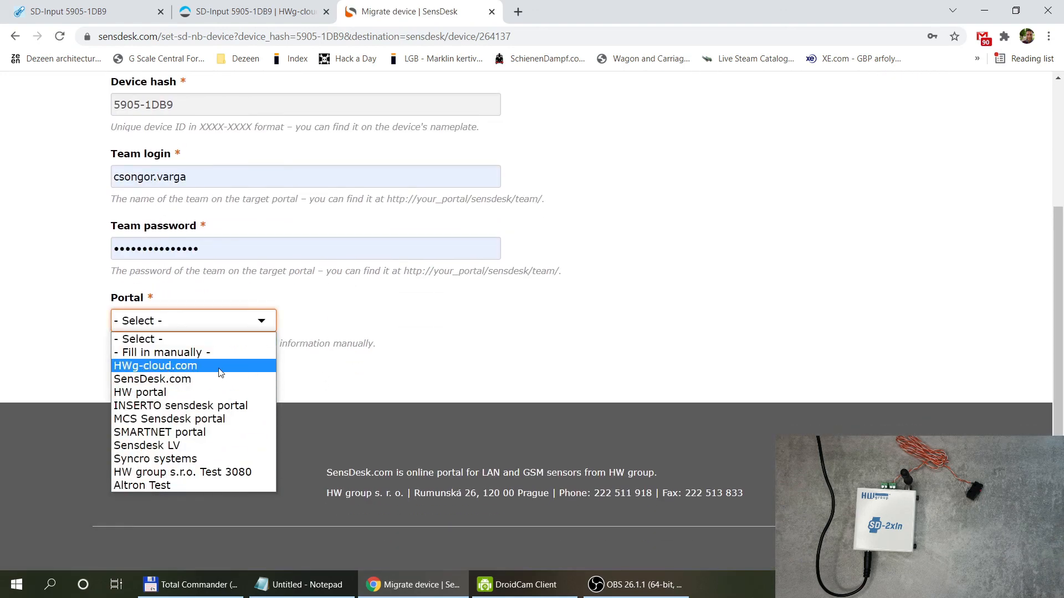
mouse_move(225, 372)
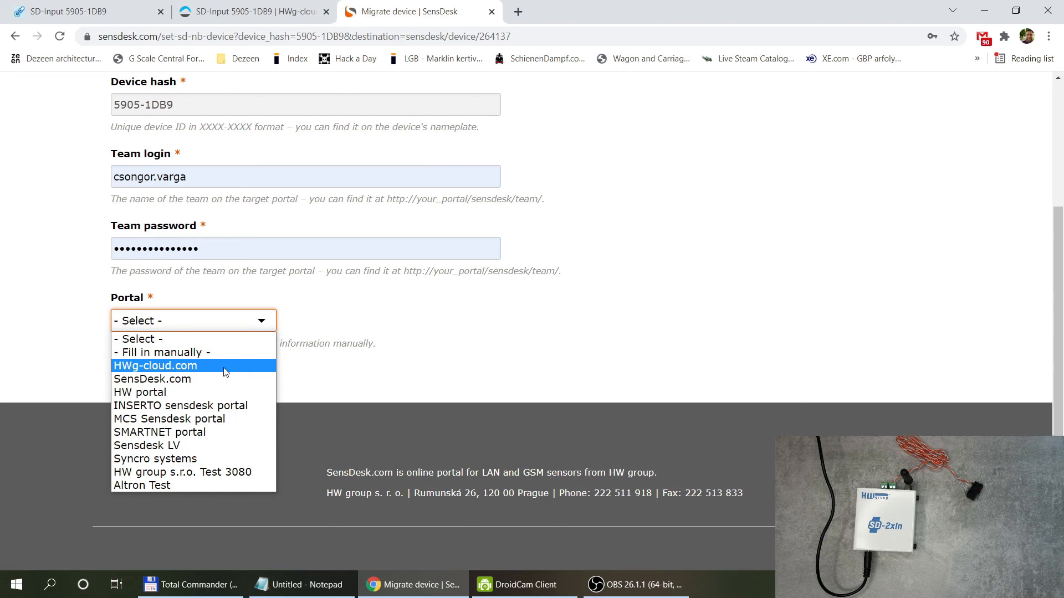